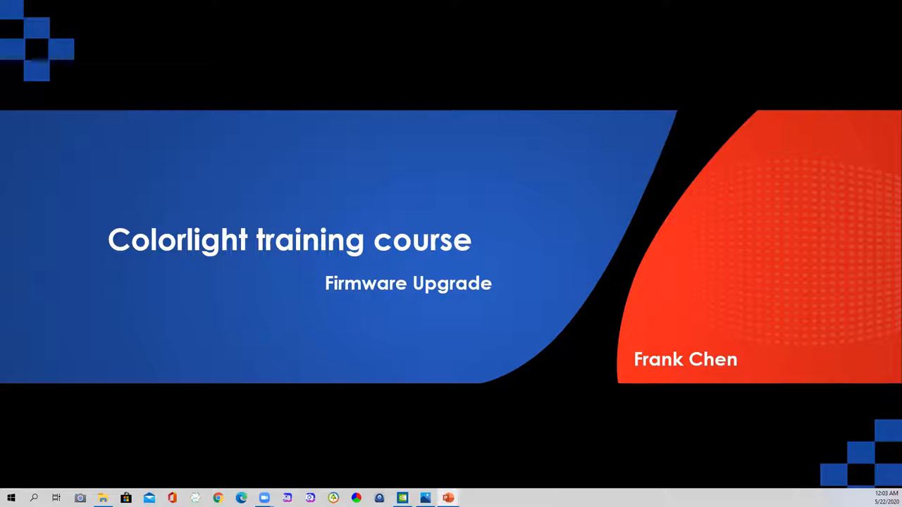
# Advance past the Colorlight firmware upgrade title slide to the questions and feedback slide
pyautogui.press('Right')
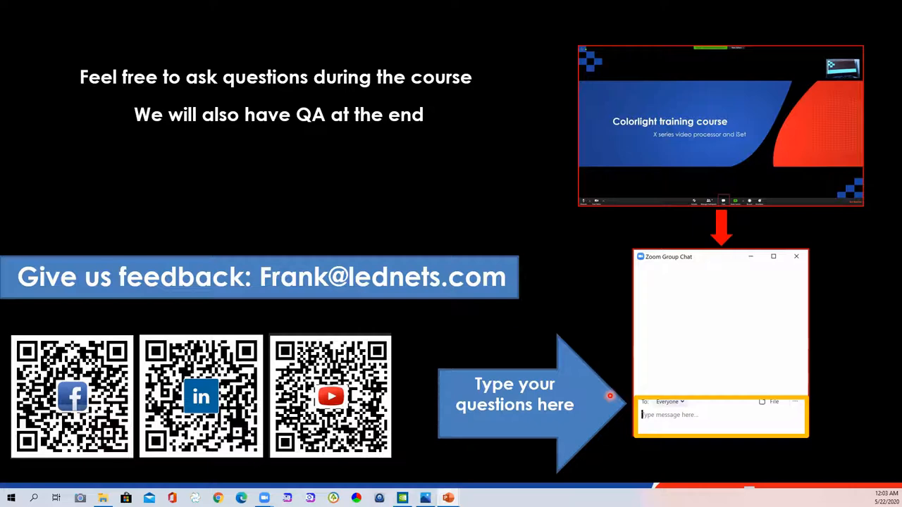
pyautogui.moveTo(457, 372)
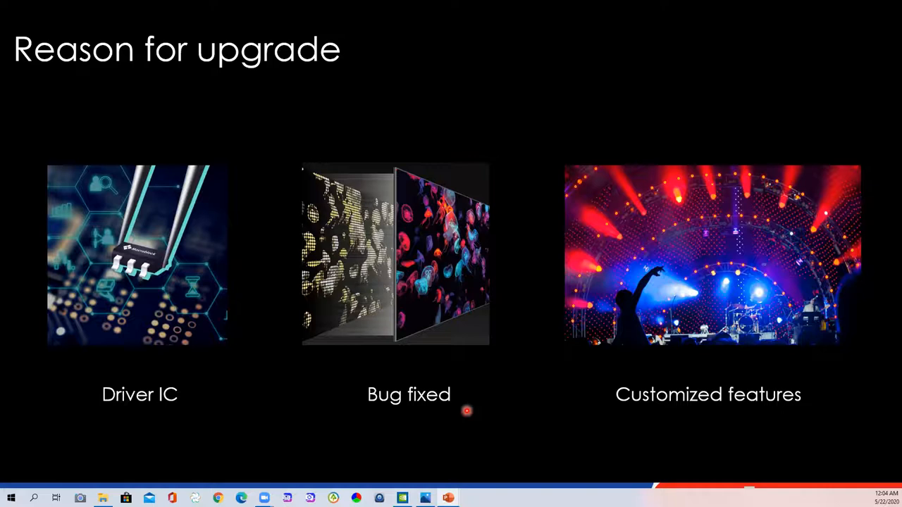
pyautogui.moveTo(467, 408)
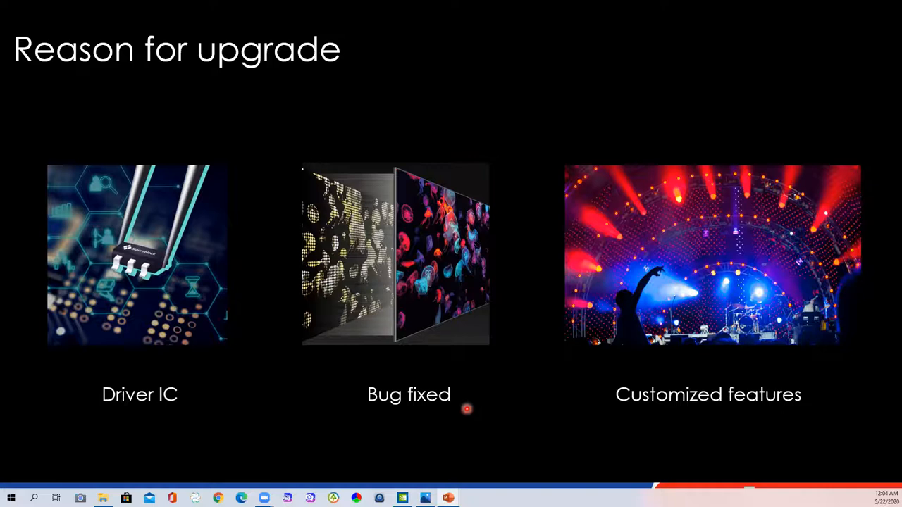
pyautogui.moveTo(698, 400)
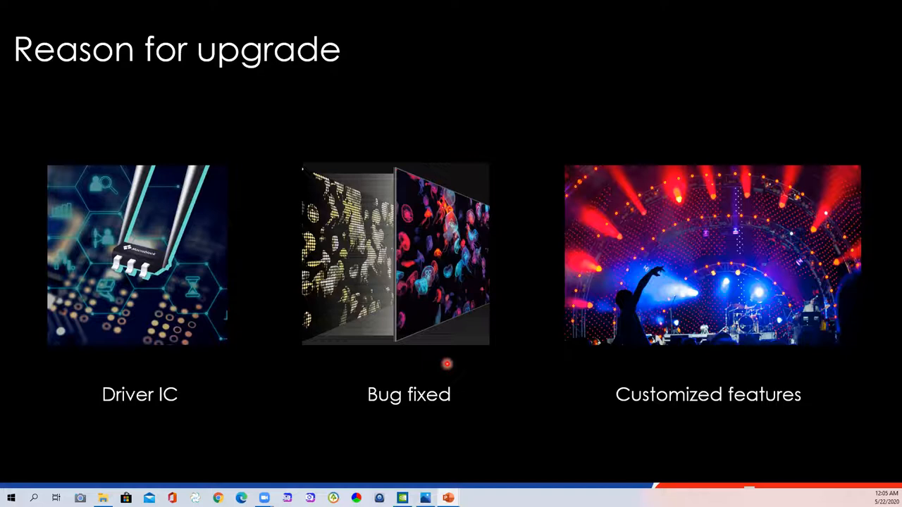
pyautogui.moveTo(451, 365)
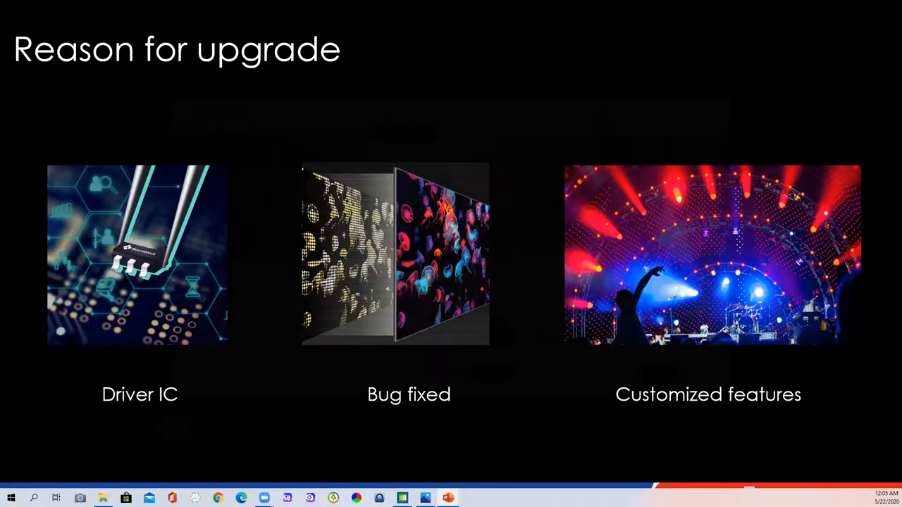
pyautogui.press('Right')
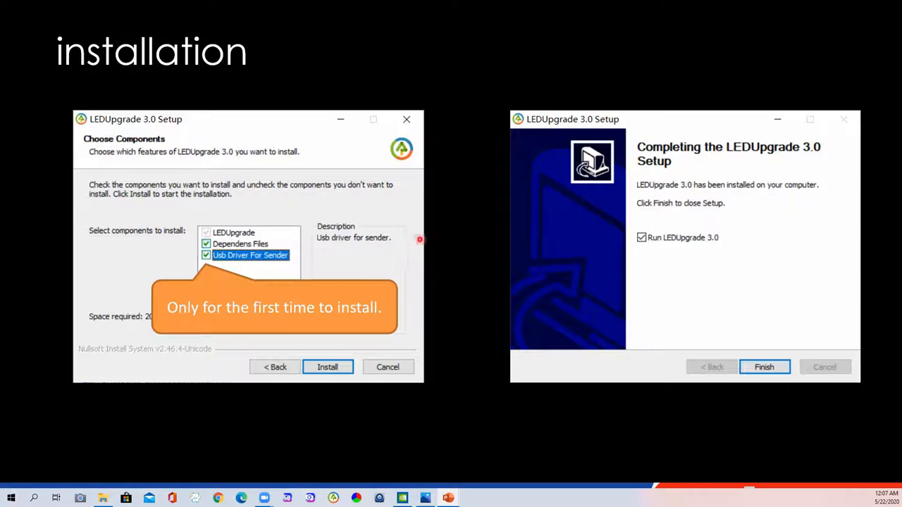
pyautogui.moveTo(430, 244)
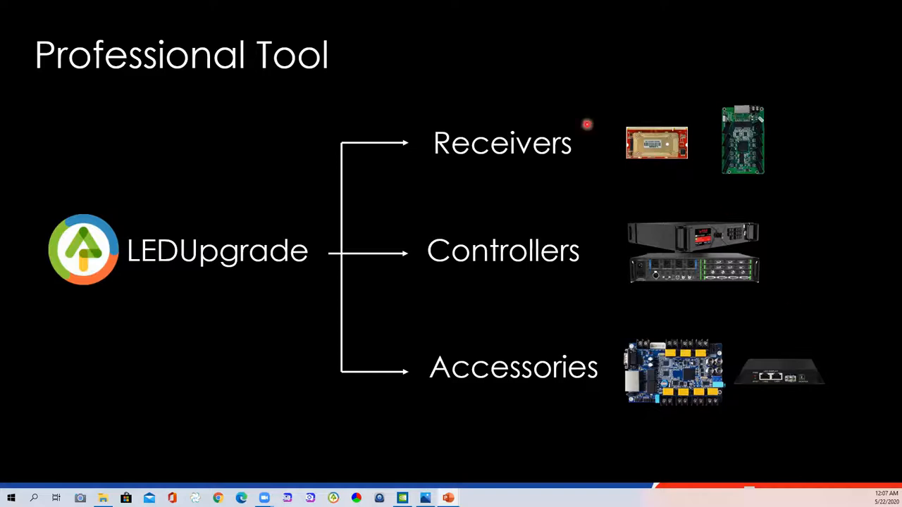
pyautogui.moveTo(474, 378)
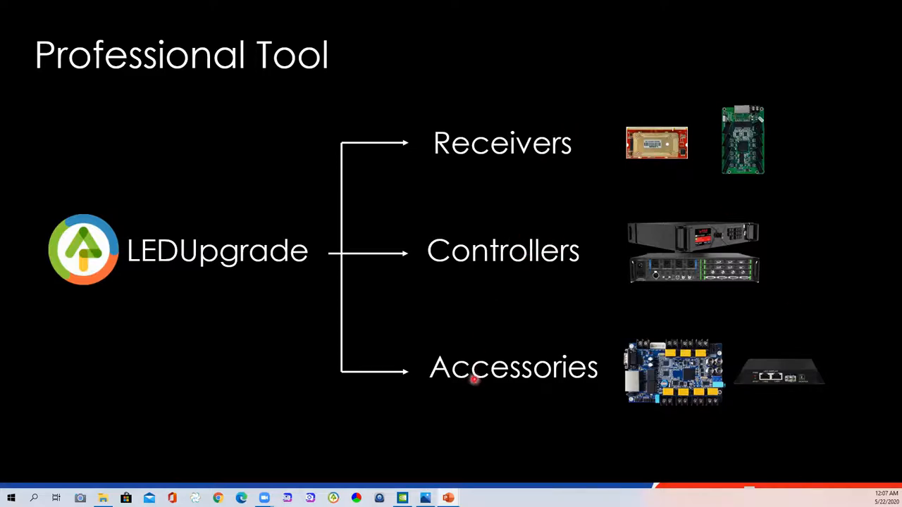
pyautogui.moveTo(597, 377)
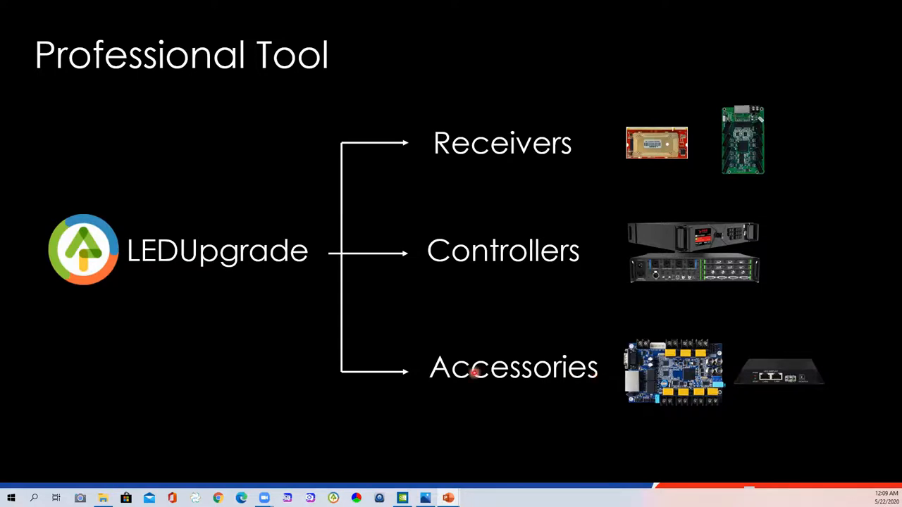
pyautogui.moveTo(148, 275)
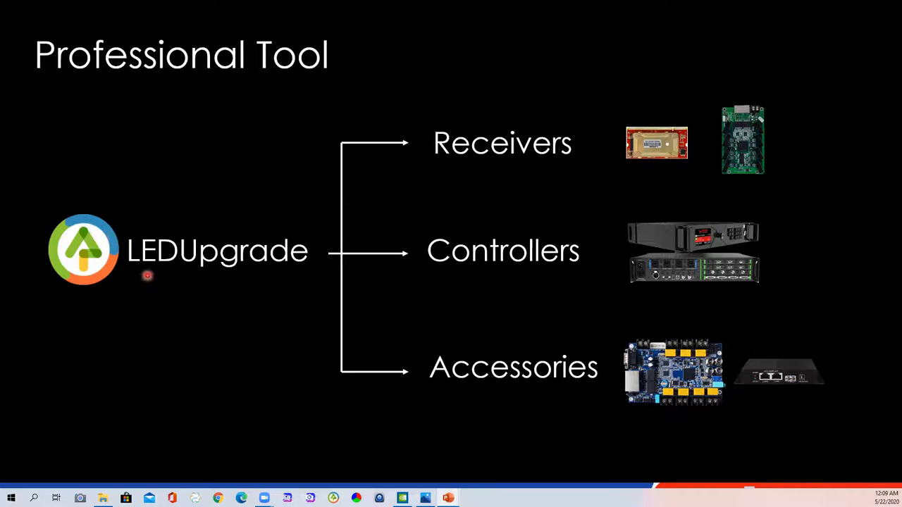
pyautogui.moveTo(210, 273)
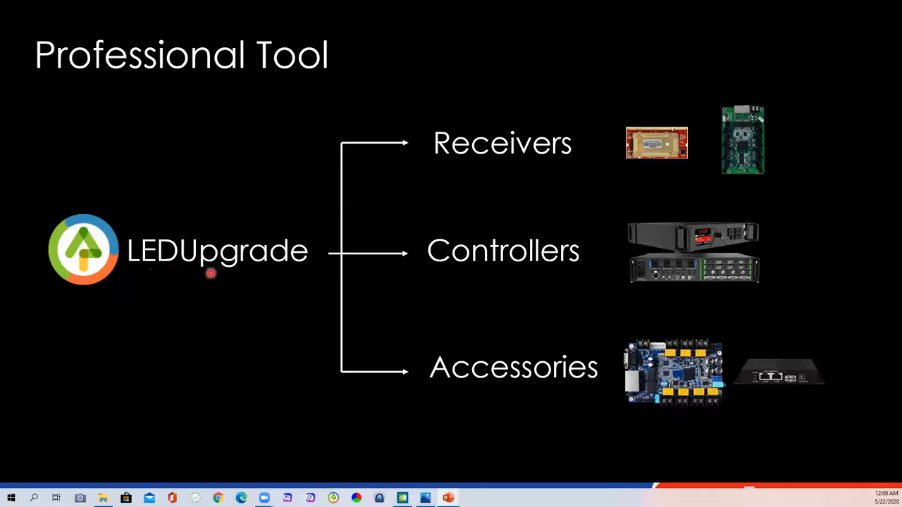
pyautogui.moveTo(498, 310)
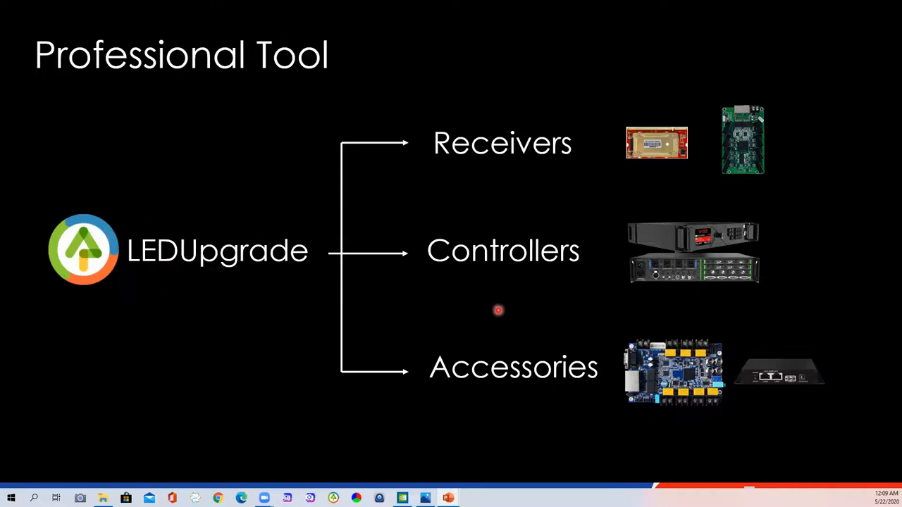
pyautogui.moveTo(510, 195)
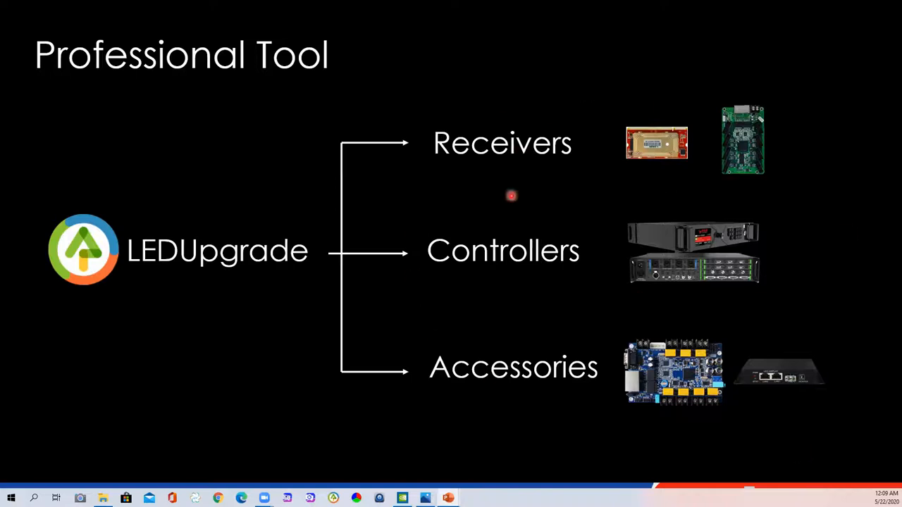
pyautogui.moveTo(510, 200)
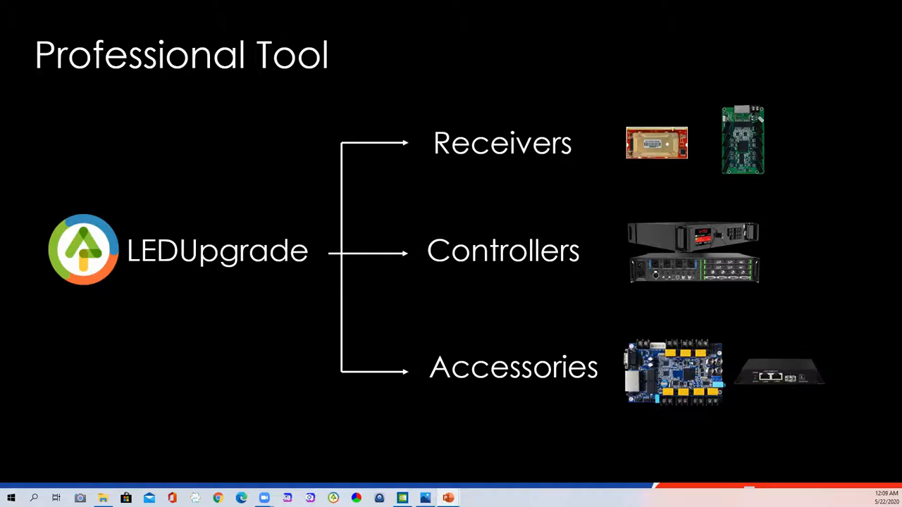
# Advance to the Professional Tool slide showing four feature pictures, including readback and upgrade log
pyautogui.press('Right')
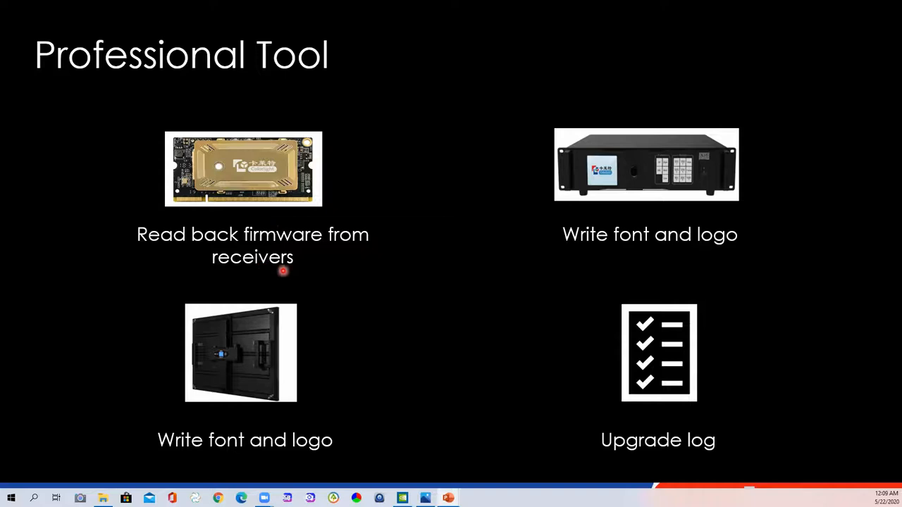
pyautogui.moveTo(291, 219)
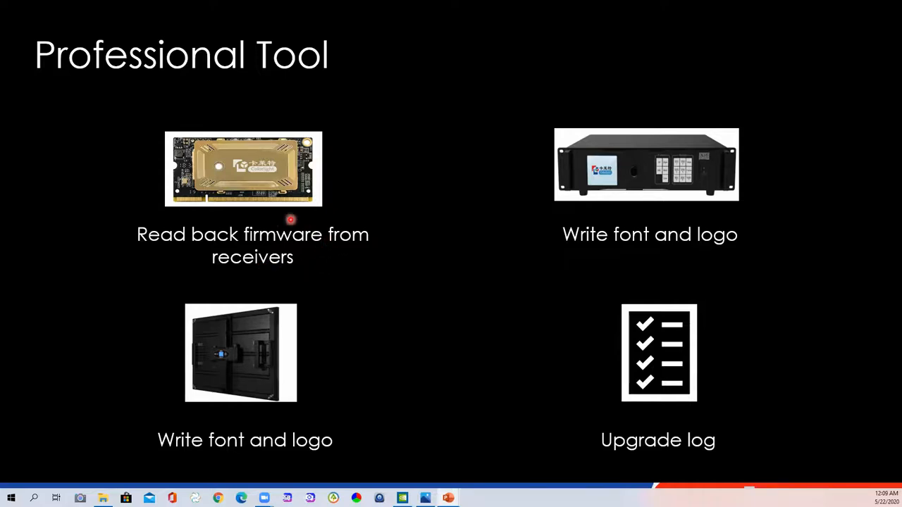
pyautogui.moveTo(321, 233)
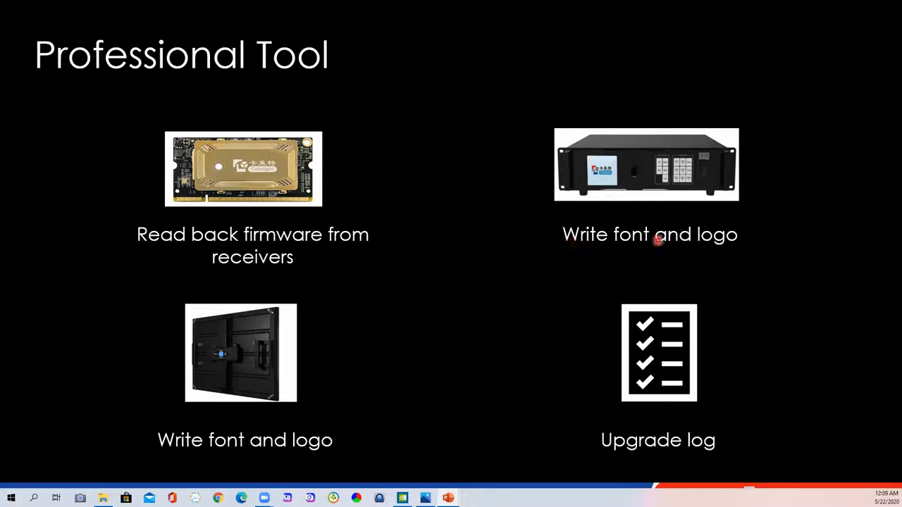
pyautogui.moveTo(648, 114)
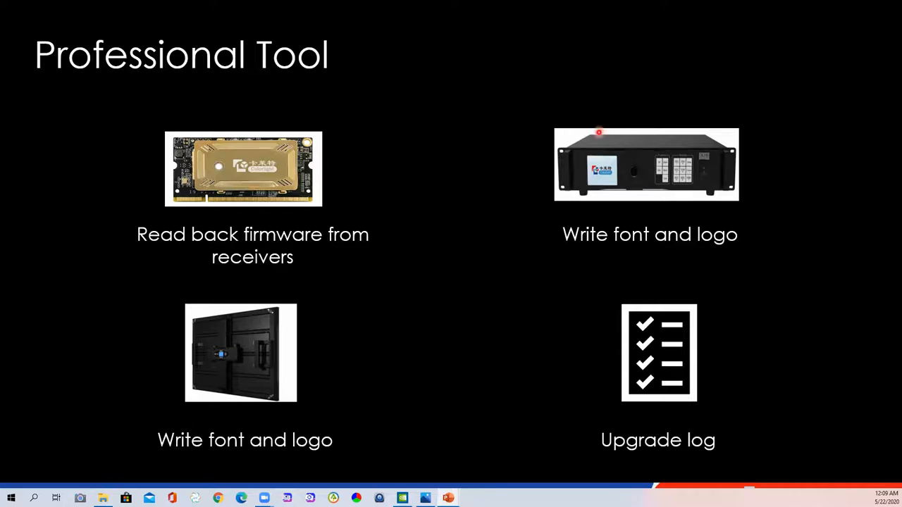
pyautogui.moveTo(646, 141)
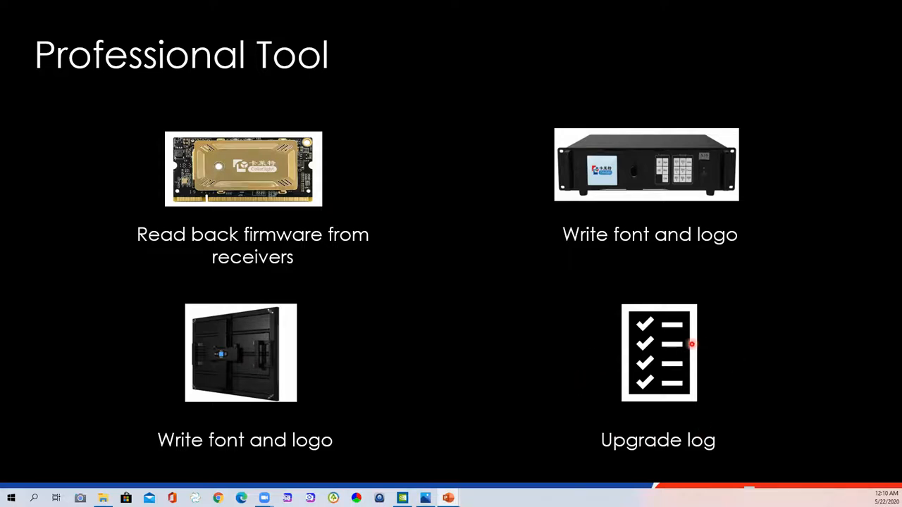
pyautogui.moveTo(641, 341)
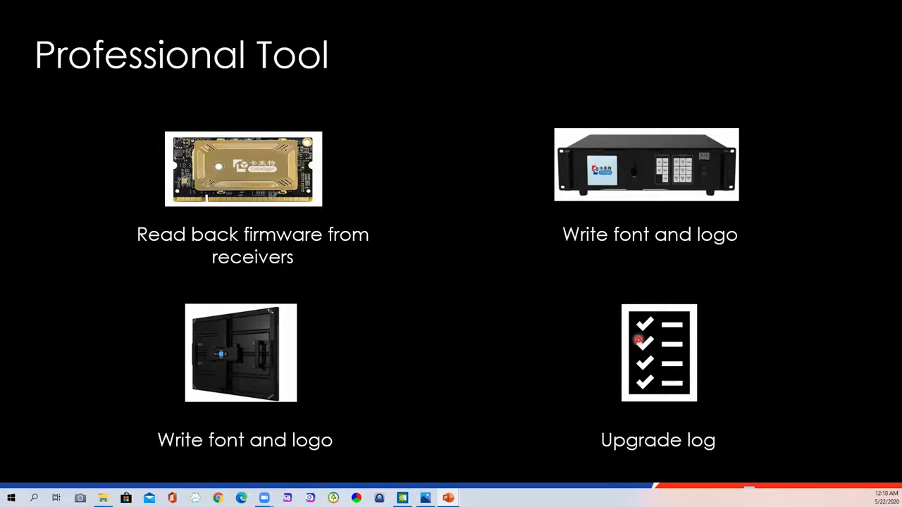
pyautogui.moveTo(715, 388)
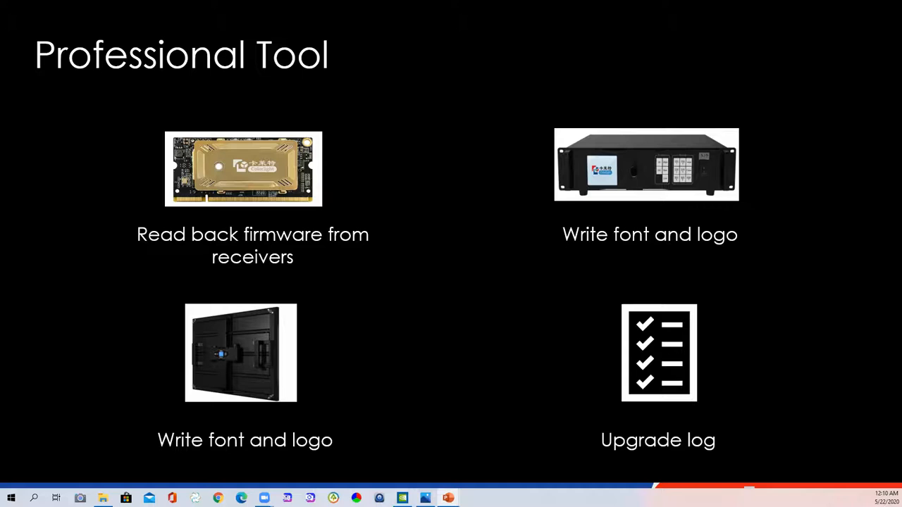
pyautogui.press('right')
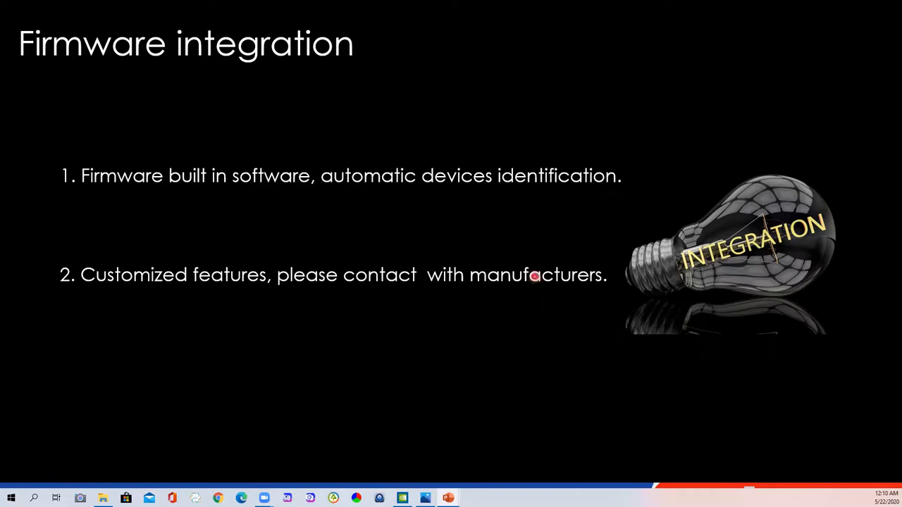
pyautogui.moveTo(314, 85)
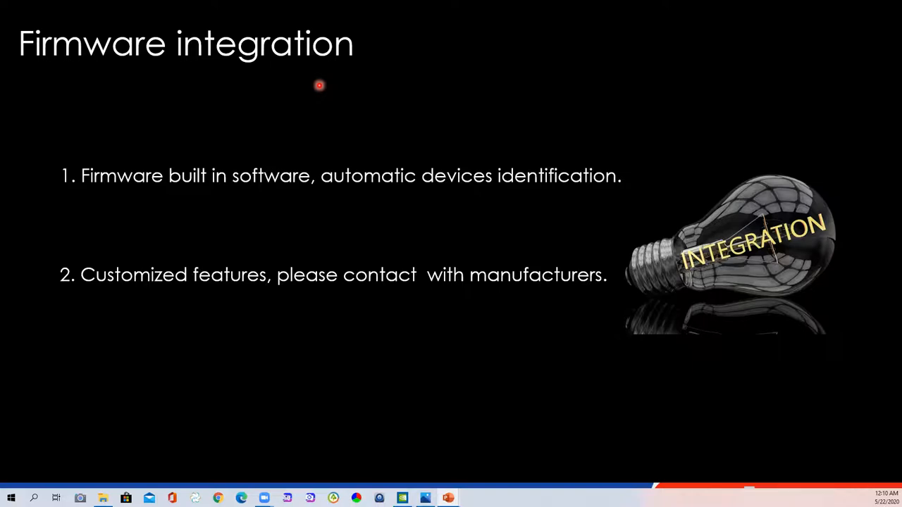
pyautogui.moveTo(506, 203)
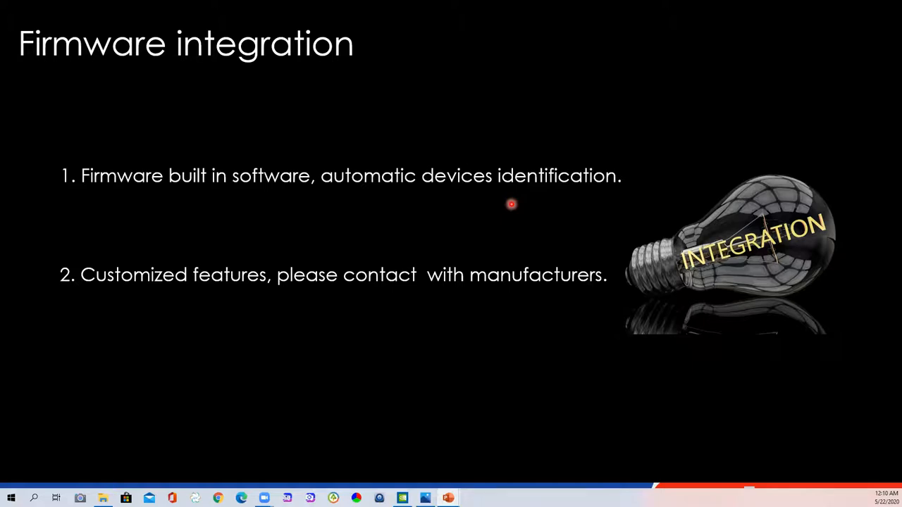
pyautogui.moveTo(670, 173)
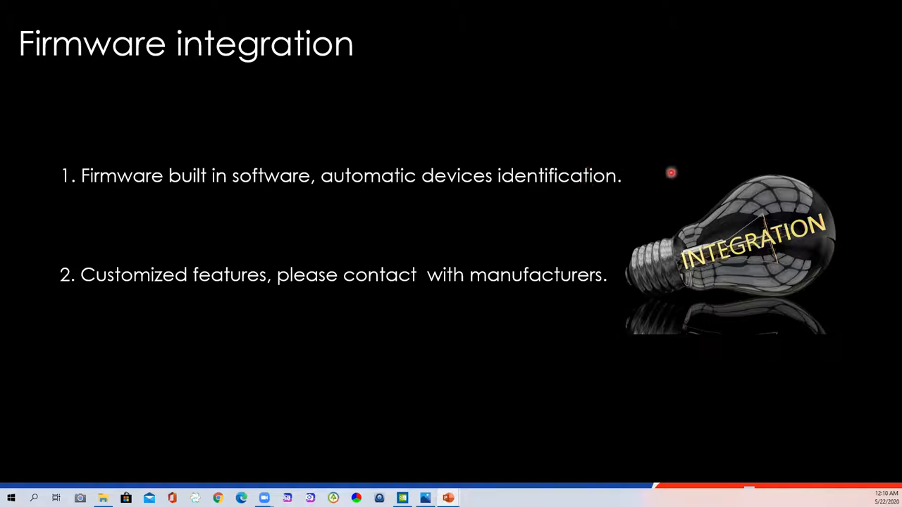
pyautogui.moveTo(720, 173)
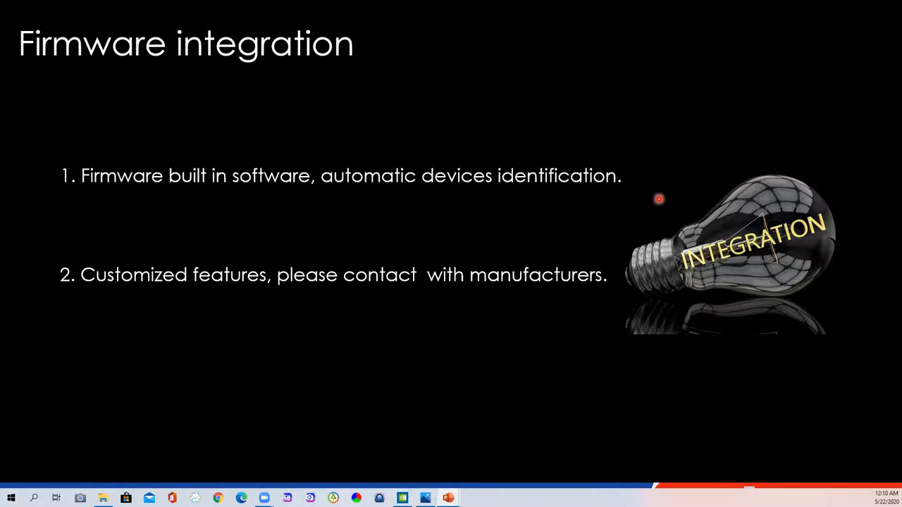
pyautogui.moveTo(665, 207)
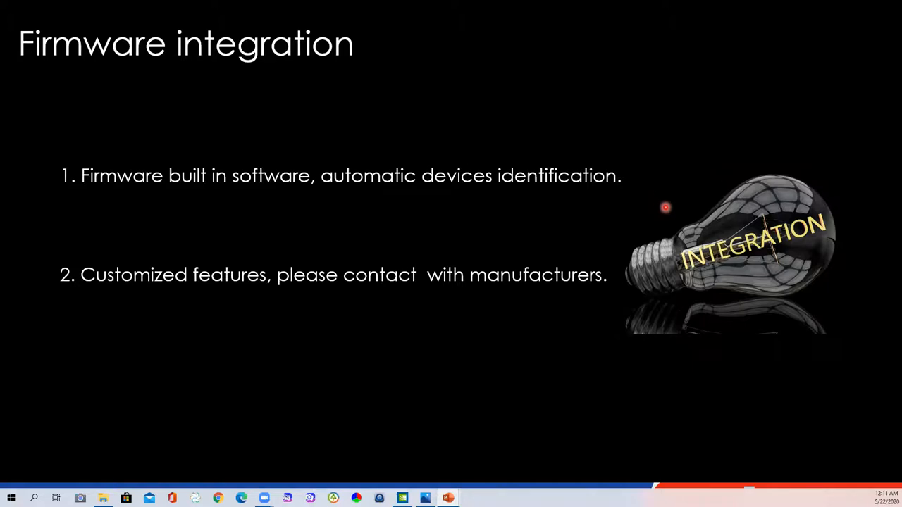
pyautogui.moveTo(367, 306)
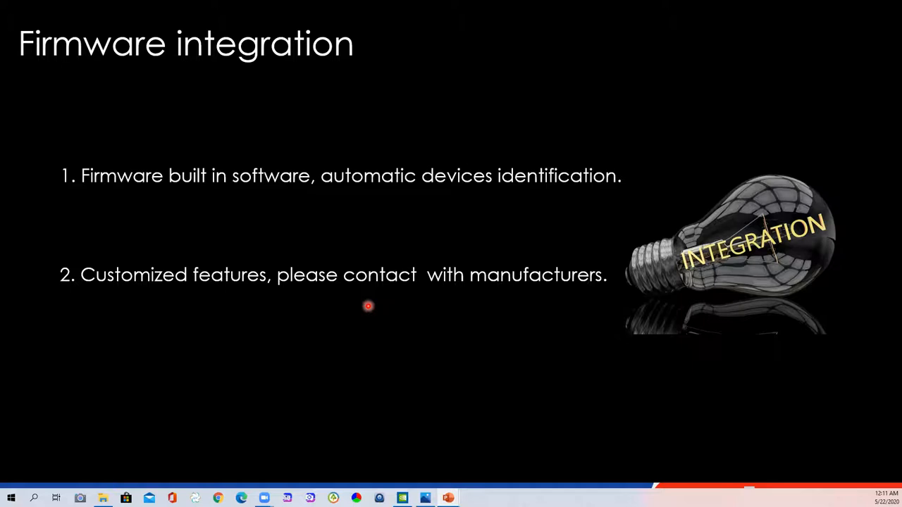
pyautogui.moveTo(411, 298)
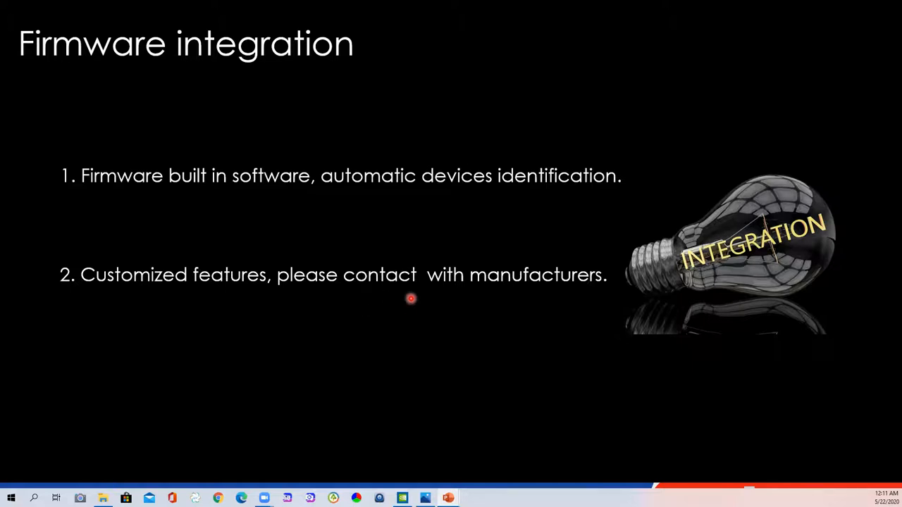
pyautogui.moveTo(495, 262)
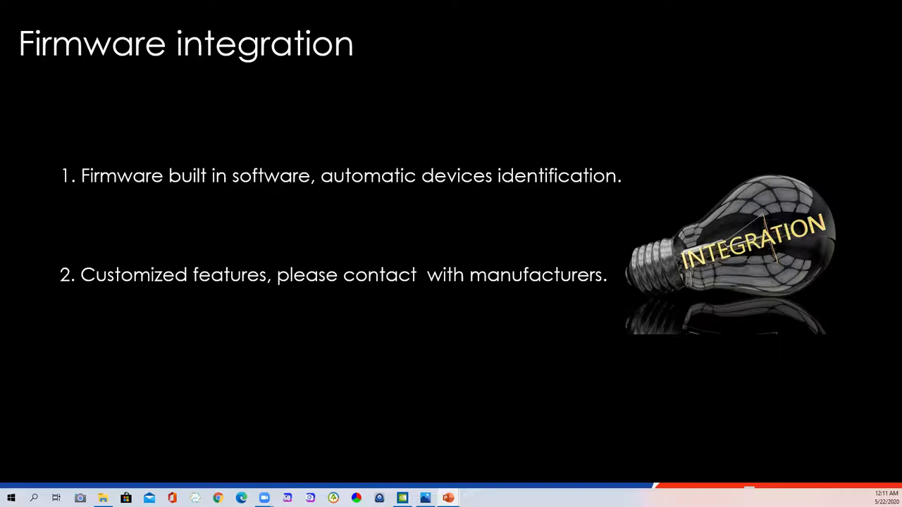
# Advance to the Two Firmware slide on PWM IC versus Normal IC receiver firmware
pyautogui.press('right')
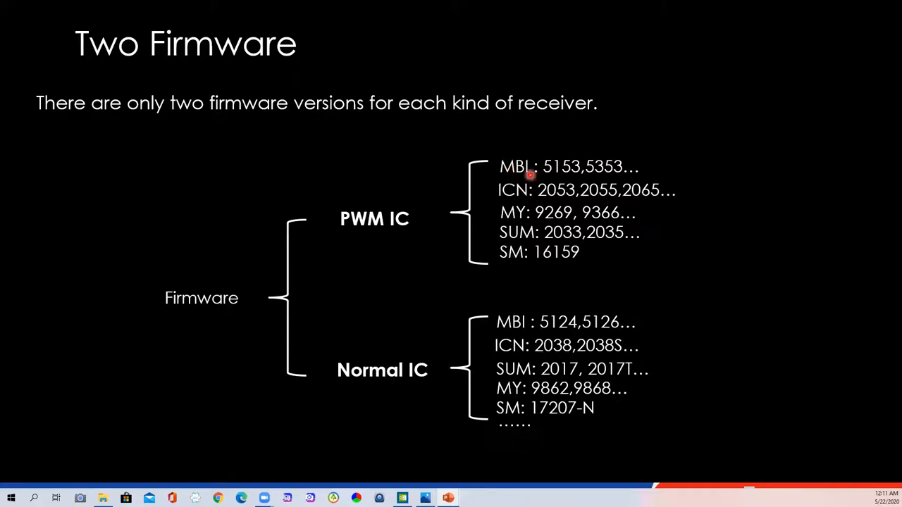
pyautogui.moveTo(522, 211)
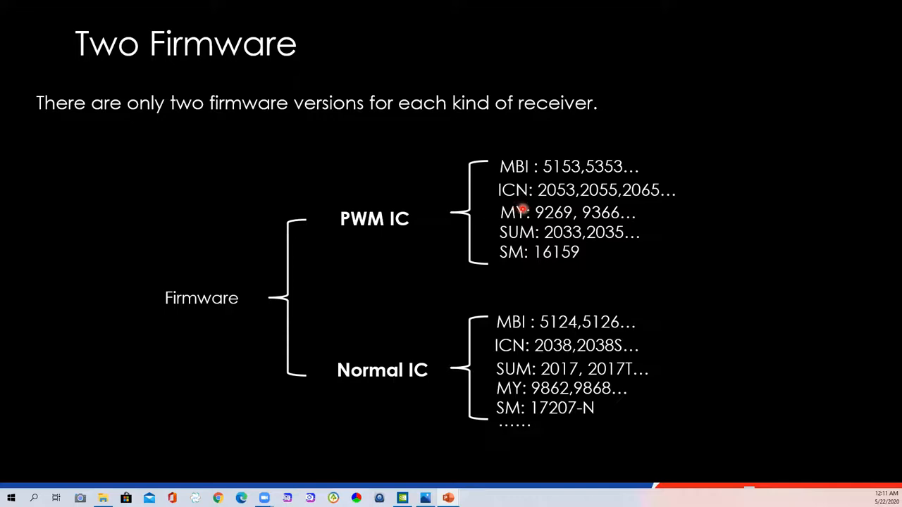
pyautogui.moveTo(553, 243)
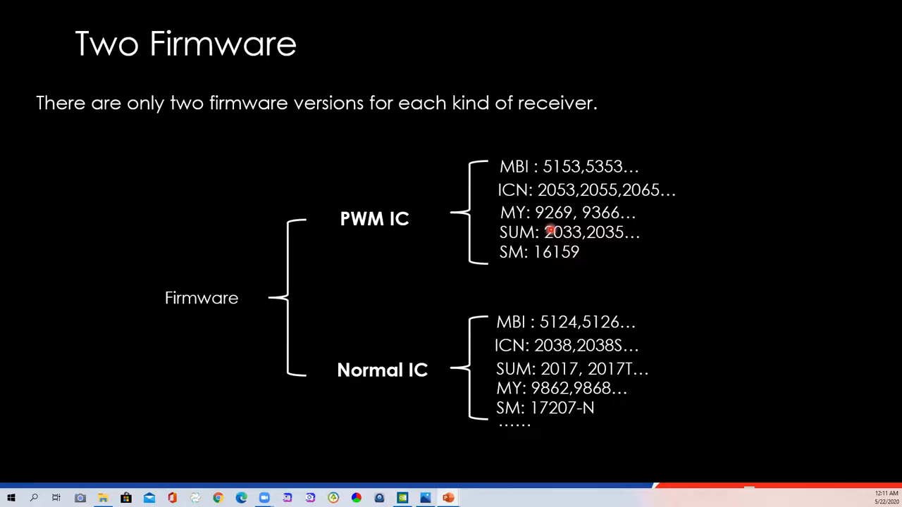
pyautogui.moveTo(518, 172)
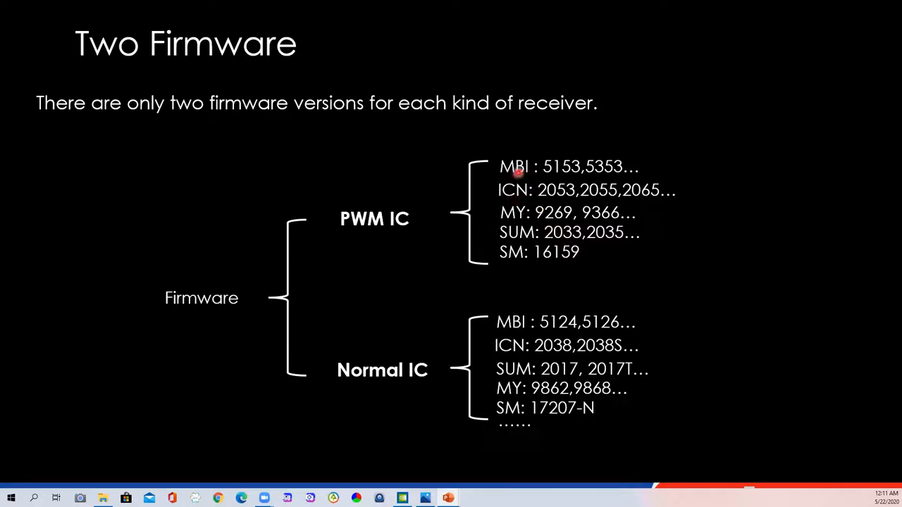
pyautogui.moveTo(423, 332)
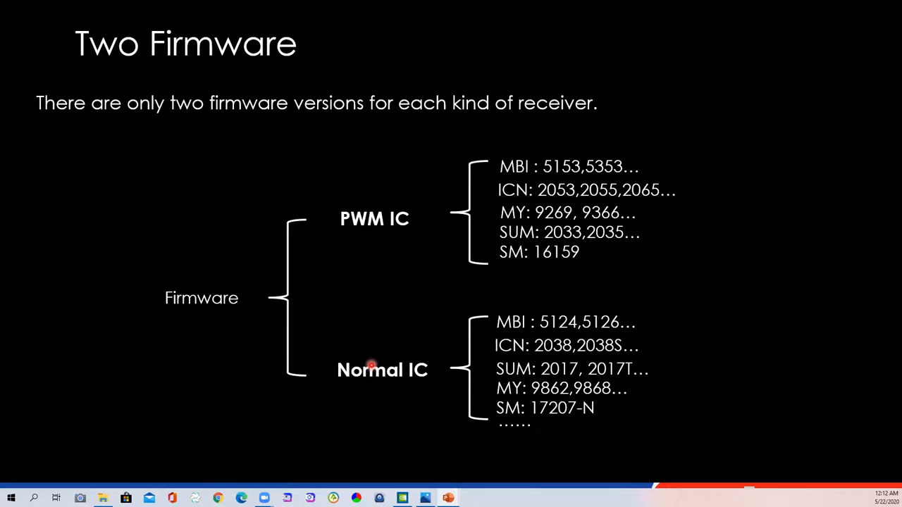
pyautogui.moveTo(527, 168)
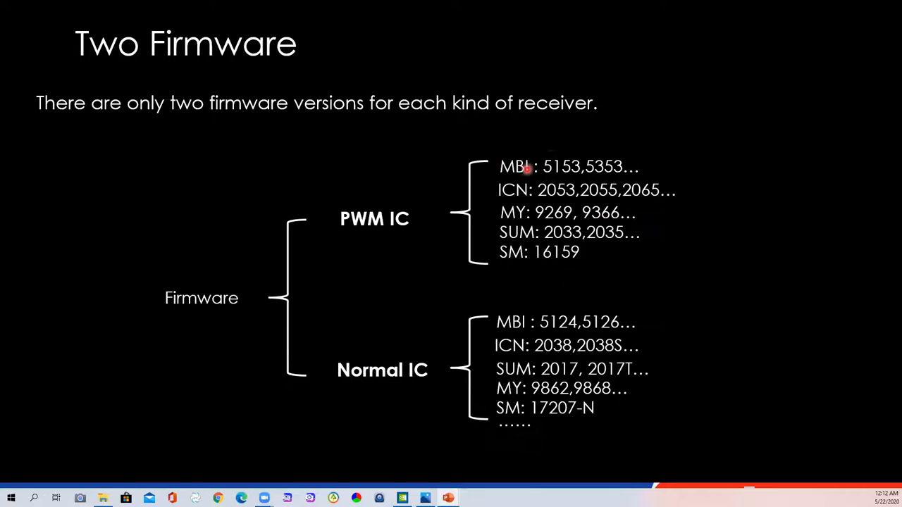
pyautogui.moveTo(601, 222)
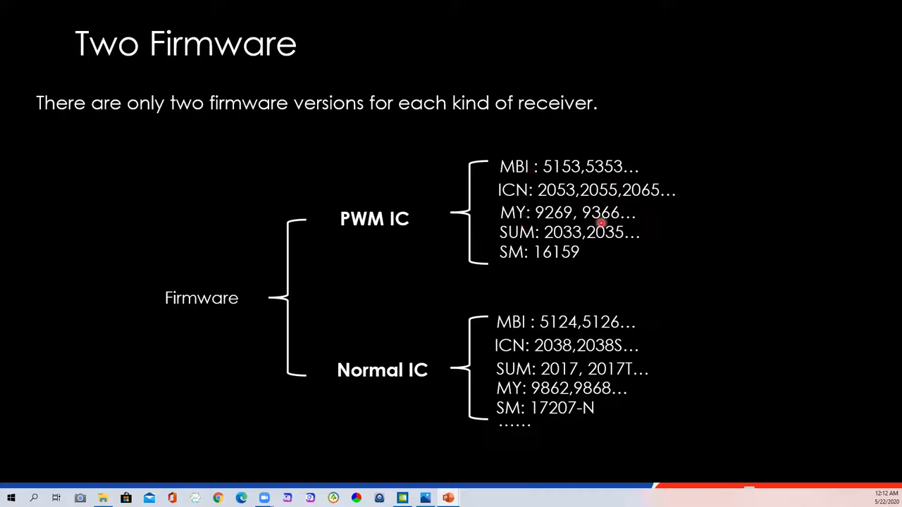
pyautogui.moveTo(816, 321)
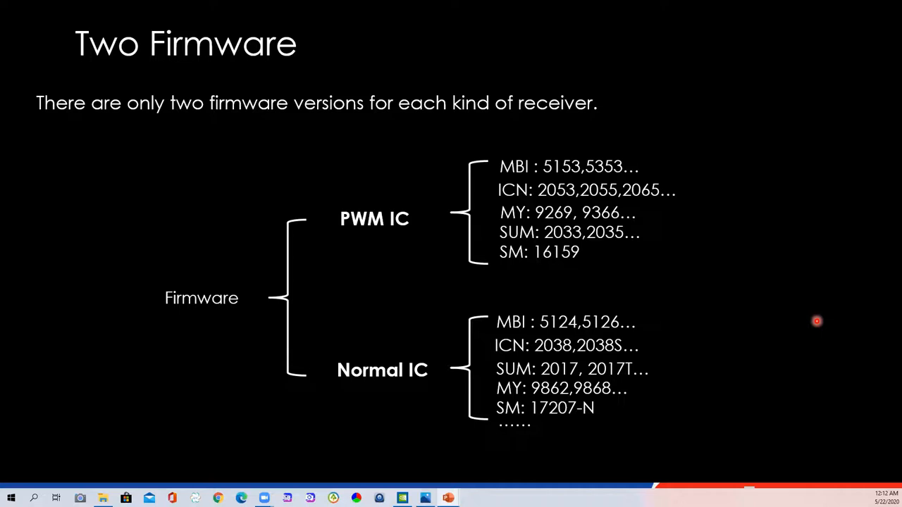
pyautogui.moveTo(775, 293)
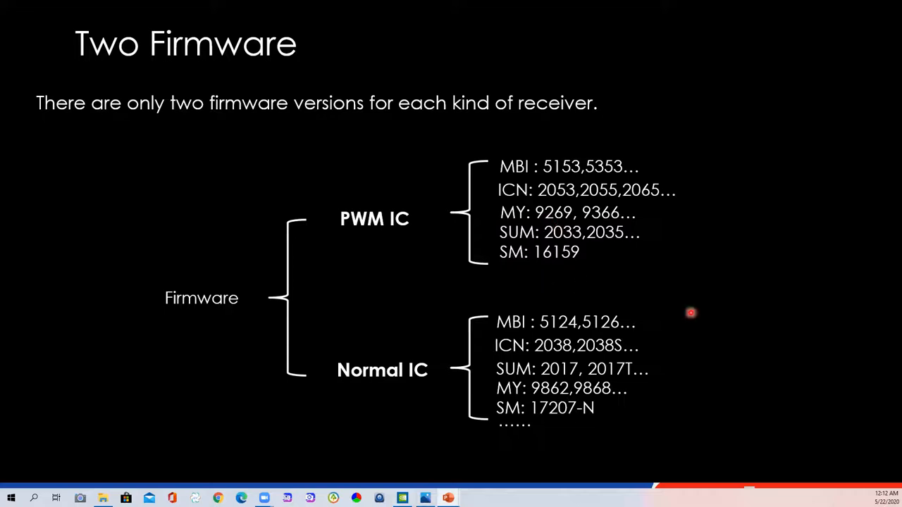
pyautogui.moveTo(541, 234)
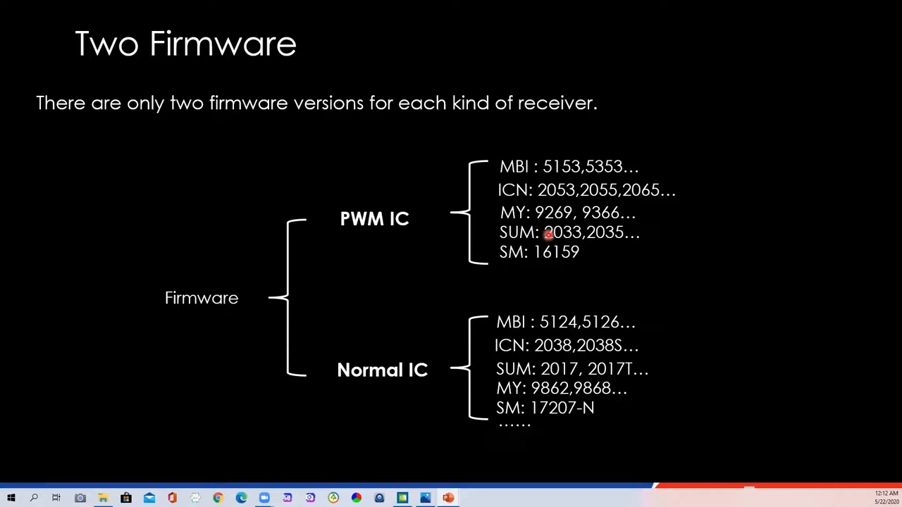
pyautogui.moveTo(520, 157)
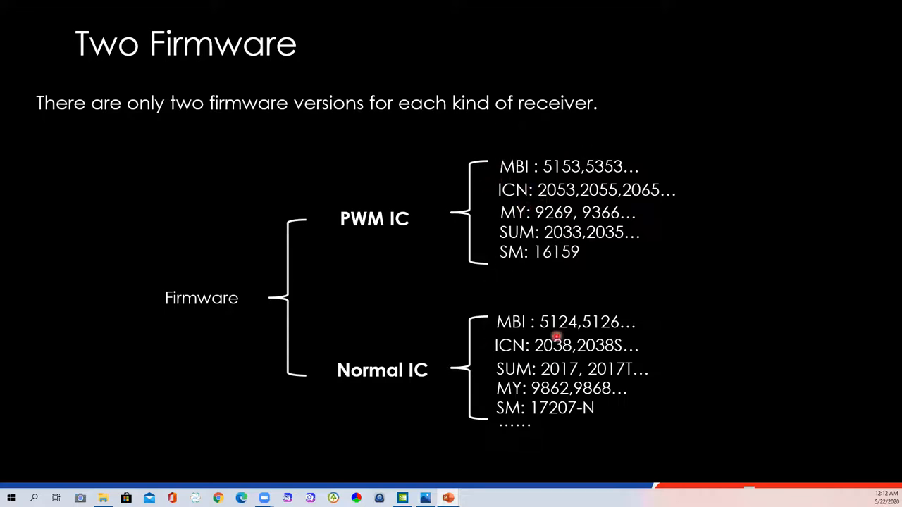
pyautogui.moveTo(516, 310)
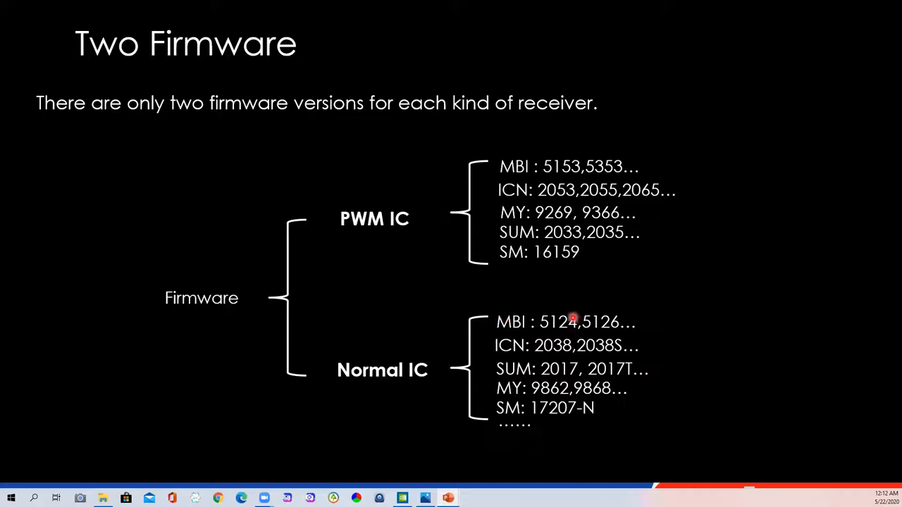
pyautogui.moveTo(545, 346)
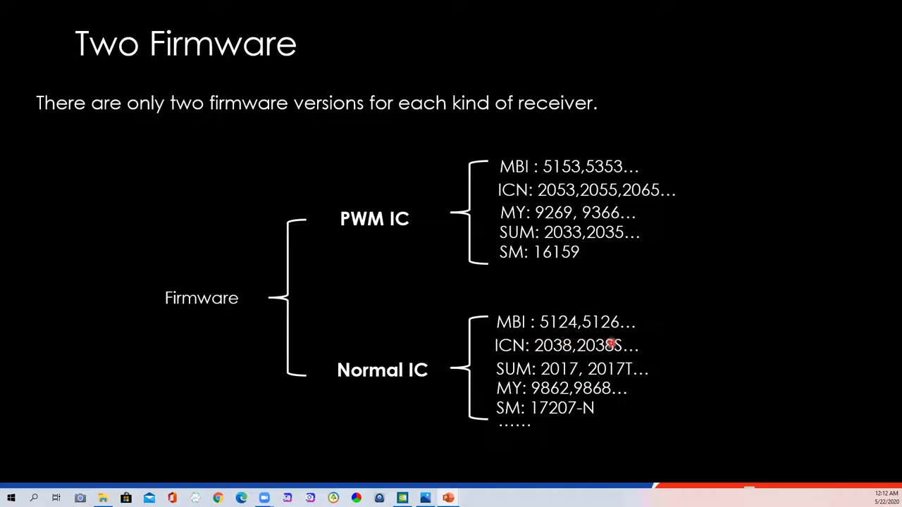
pyautogui.moveTo(611, 330)
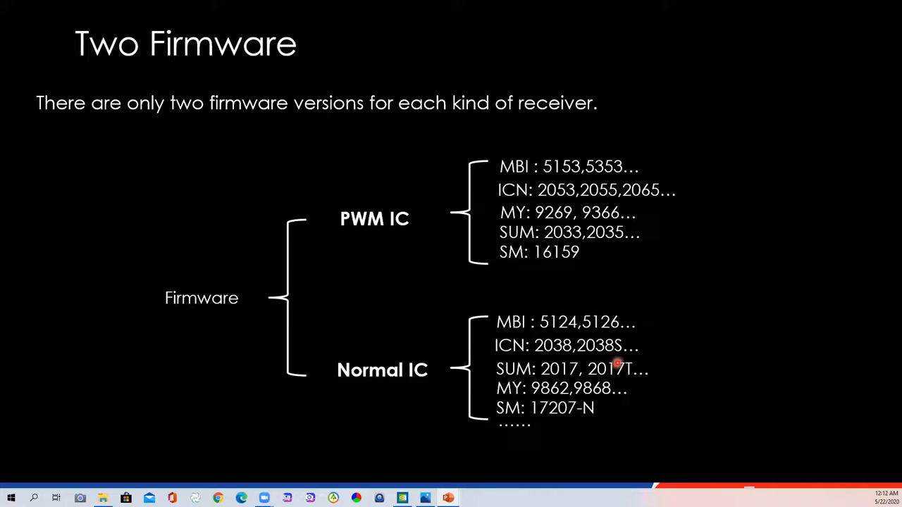
pyautogui.moveTo(667, 331)
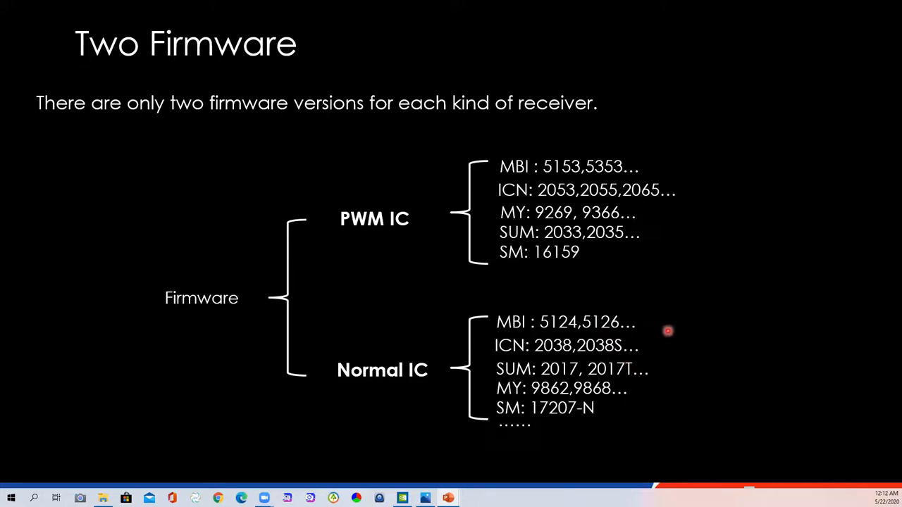
pyautogui.moveTo(482, 200)
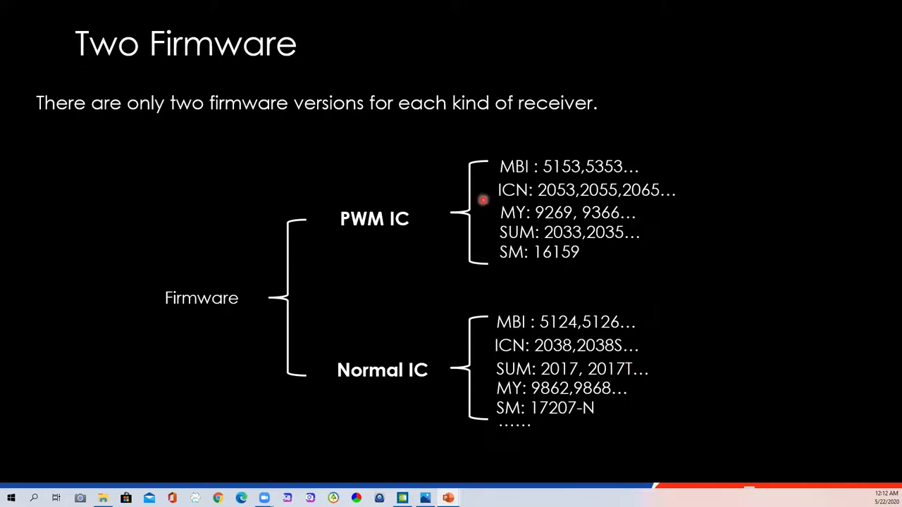
pyautogui.moveTo(601, 295)
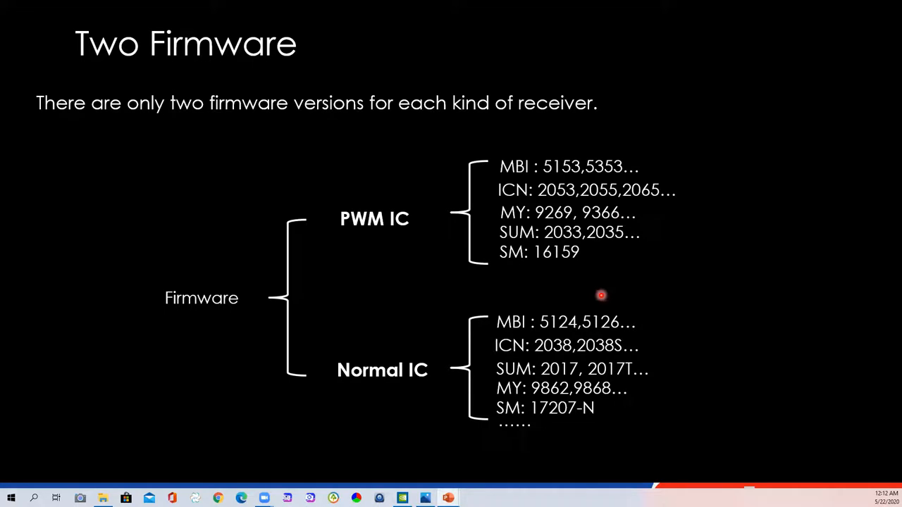
pyautogui.moveTo(600, 287)
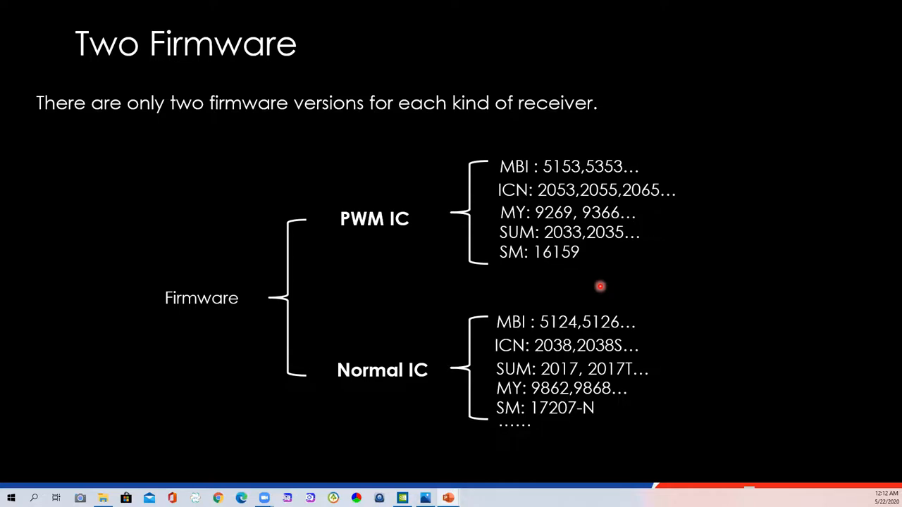
pyautogui.moveTo(653, 274)
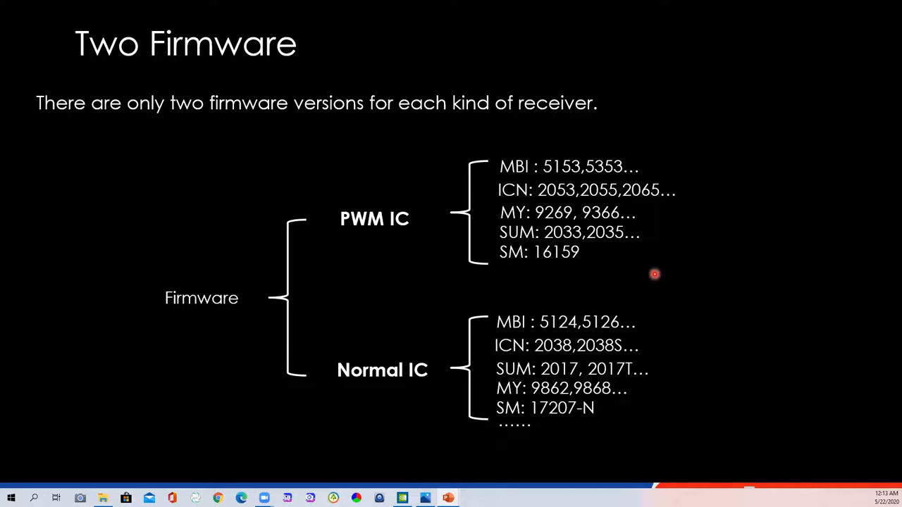
pyautogui.moveTo(655, 271)
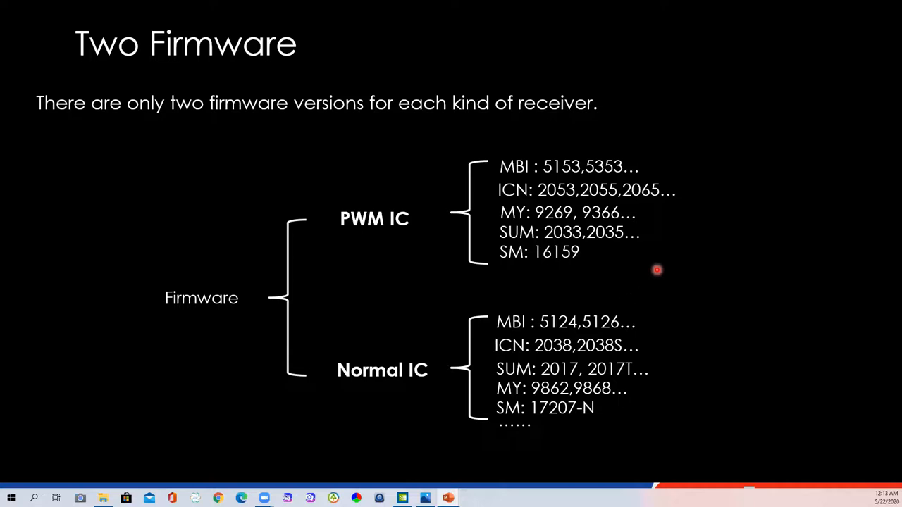
pyautogui.moveTo(640, 246)
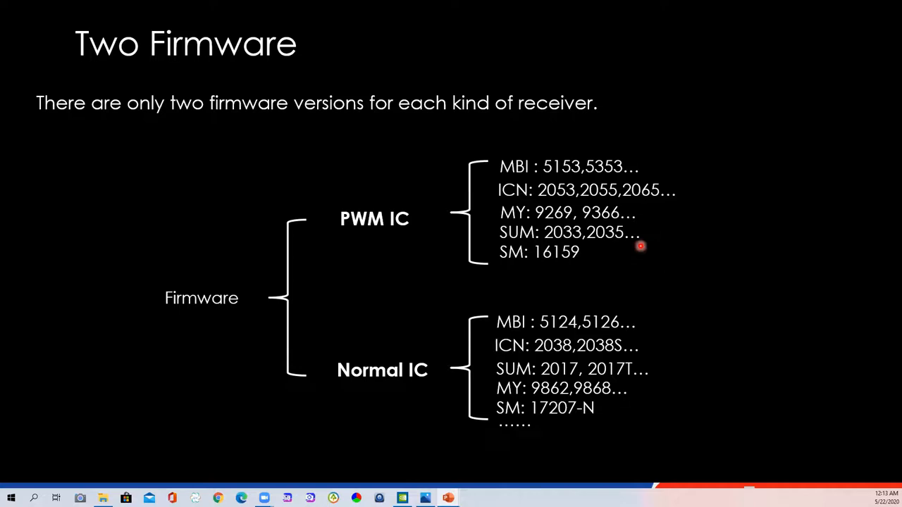
pyautogui.moveTo(459, 198)
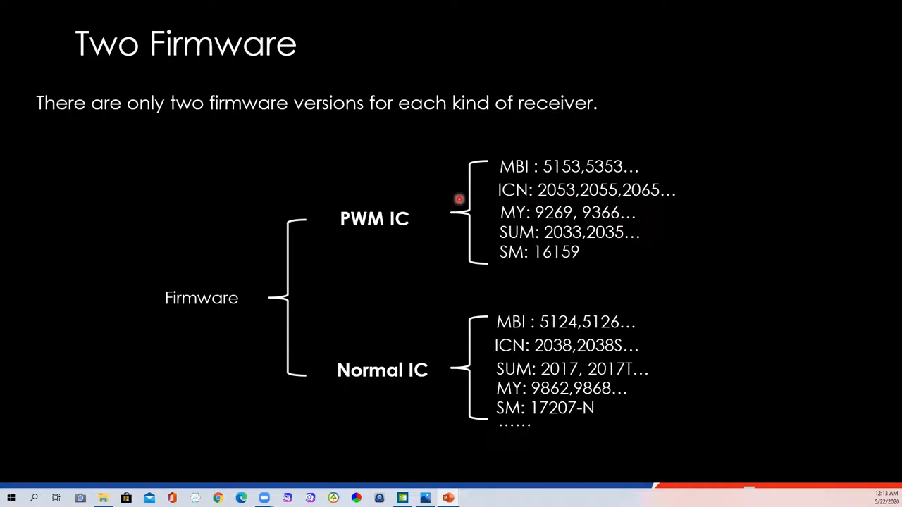
pyautogui.moveTo(592, 165)
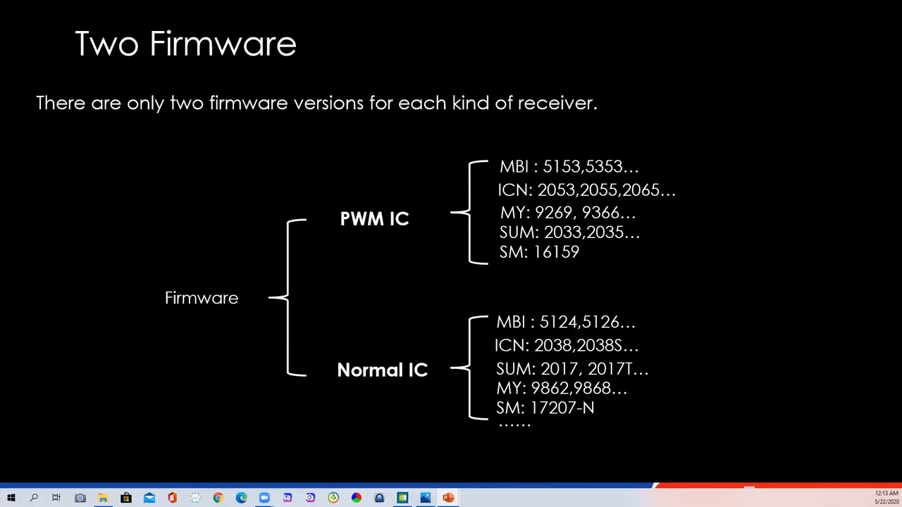
# Advance to the annotated LEDUpgrade 3.0 Software Interface slide
pyautogui.press('Right')
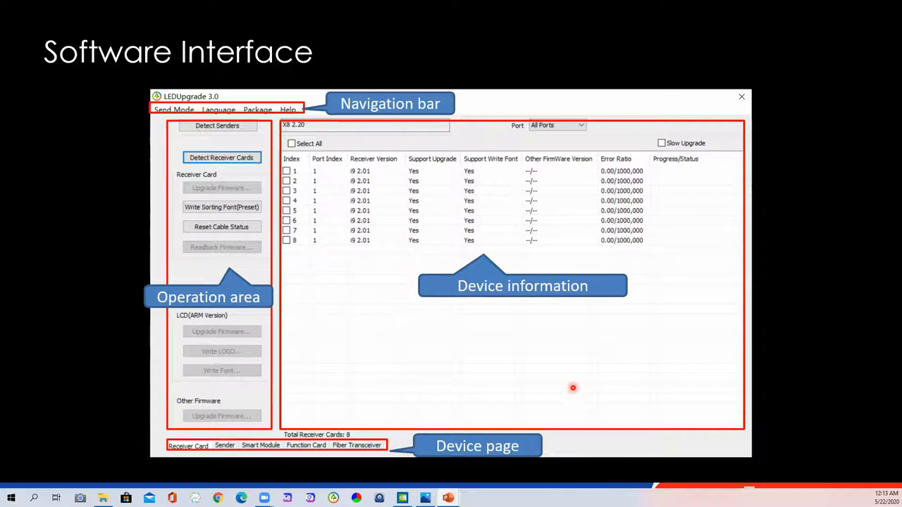
pyautogui.moveTo(530, 321)
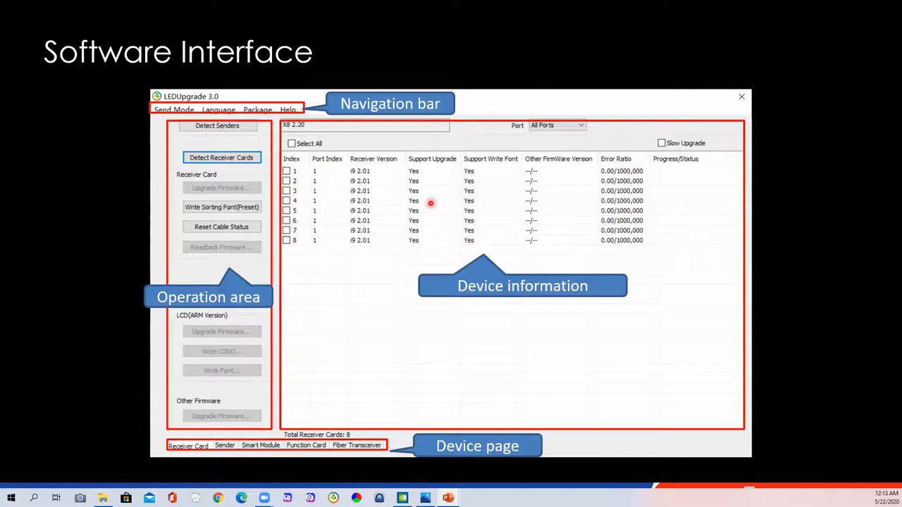
pyautogui.moveTo(296, 118)
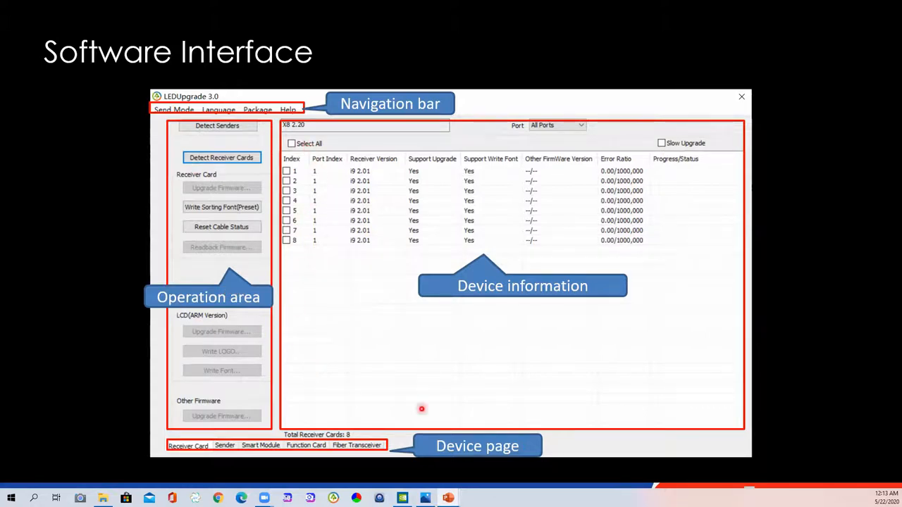
pyautogui.moveTo(331, 129)
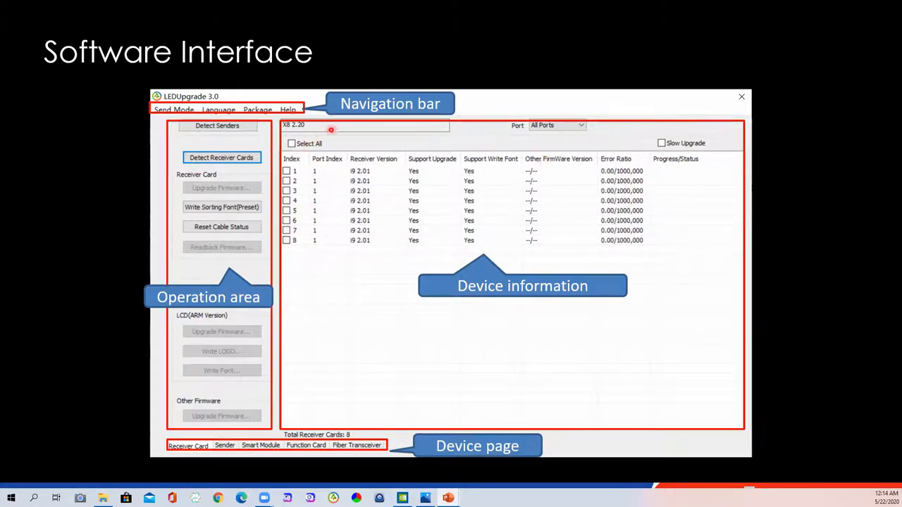
pyautogui.moveTo(351, 391)
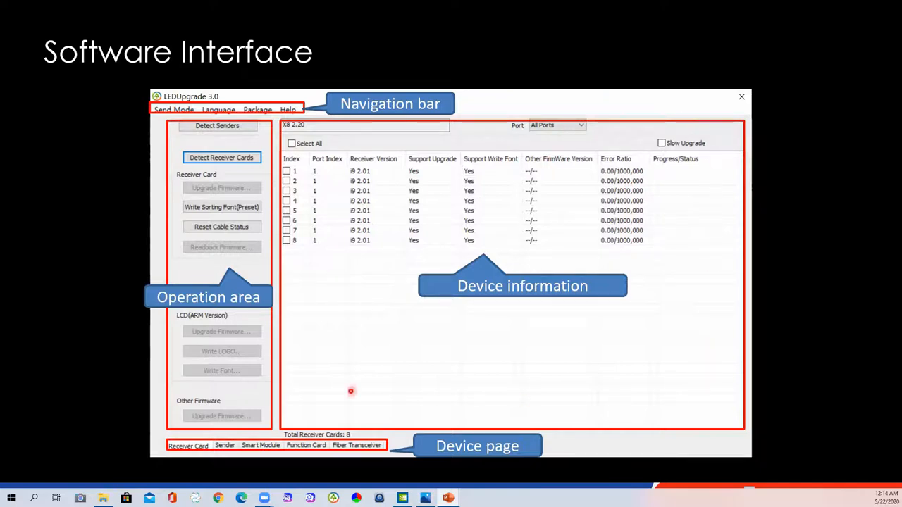
pyautogui.moveTo(374, 179)
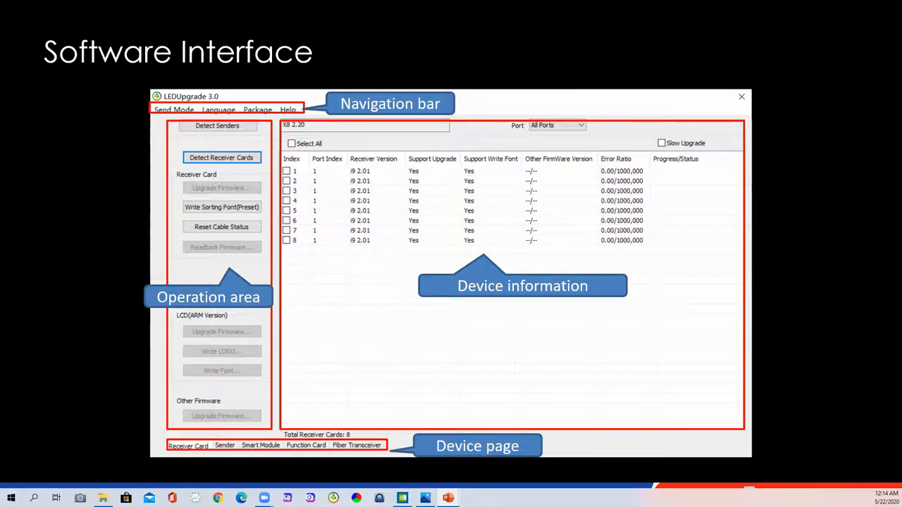
# Advance to the Send mode slide covering Net card mode and Sender mode
pyautogui.click(312, 115)
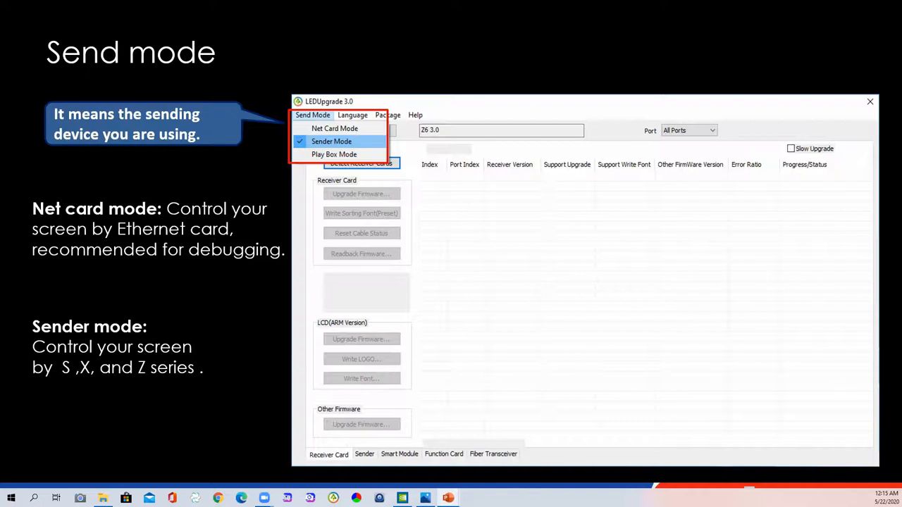
# Play through the Help menu user-manual demo and move on to the Device information slide
pyautogui.click(414, 111)
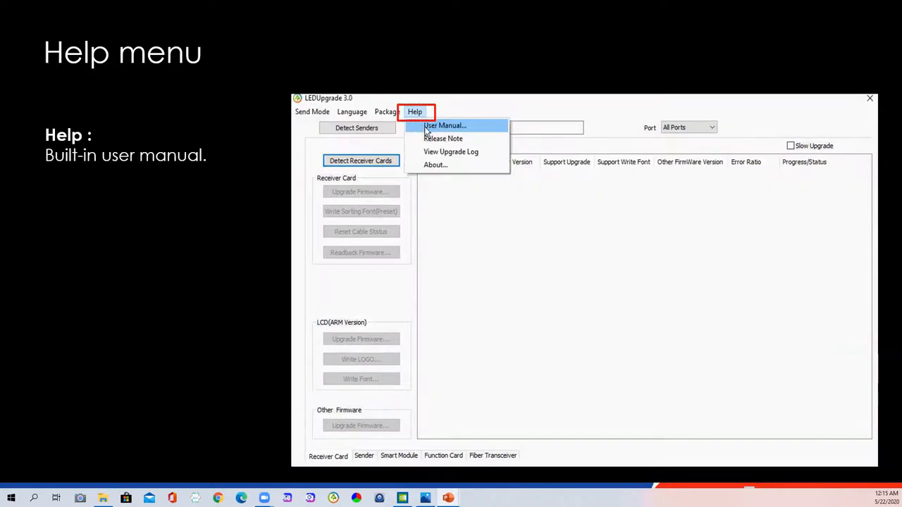
pyautogui.click(444, 125)
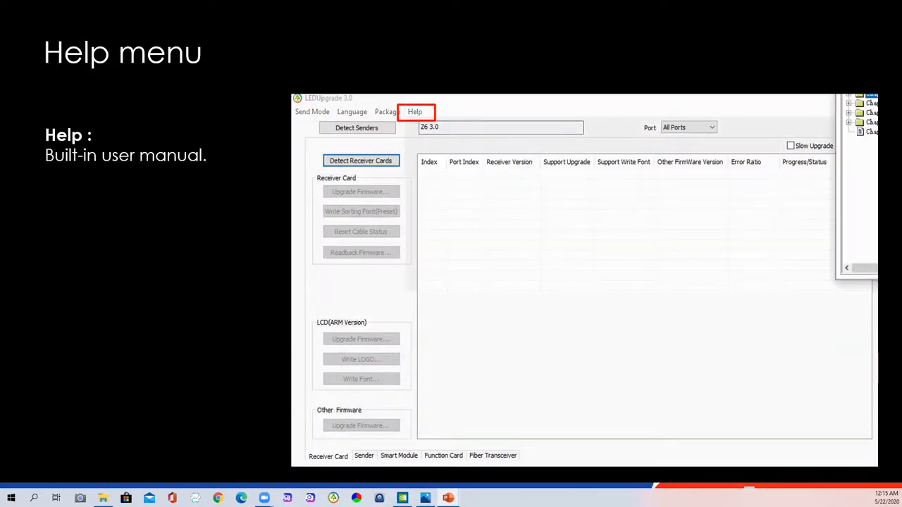
pyautogui.click(414, 111)
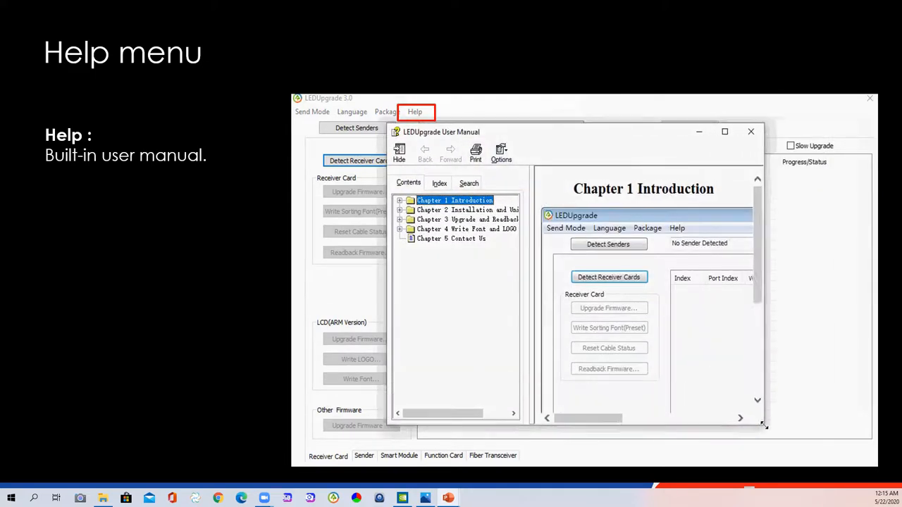
pyautogui.click(399, 200)
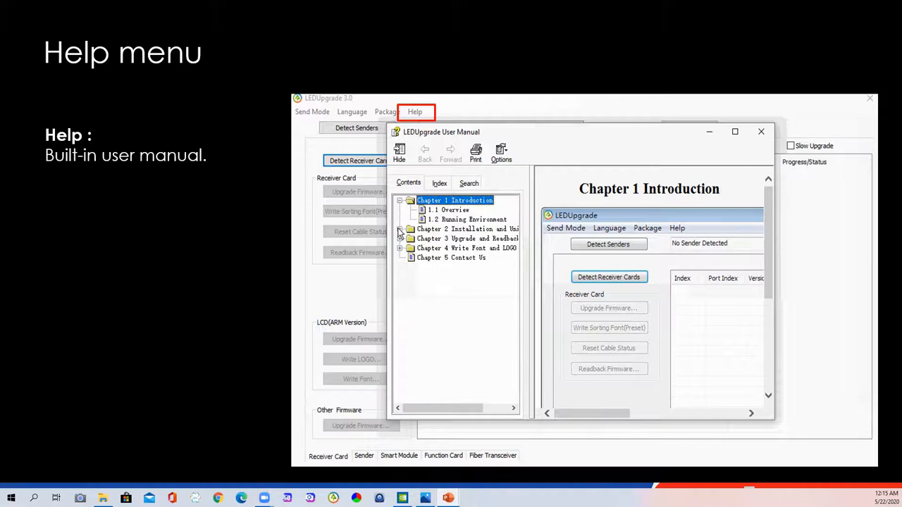
pyautogui.click(400, 228)
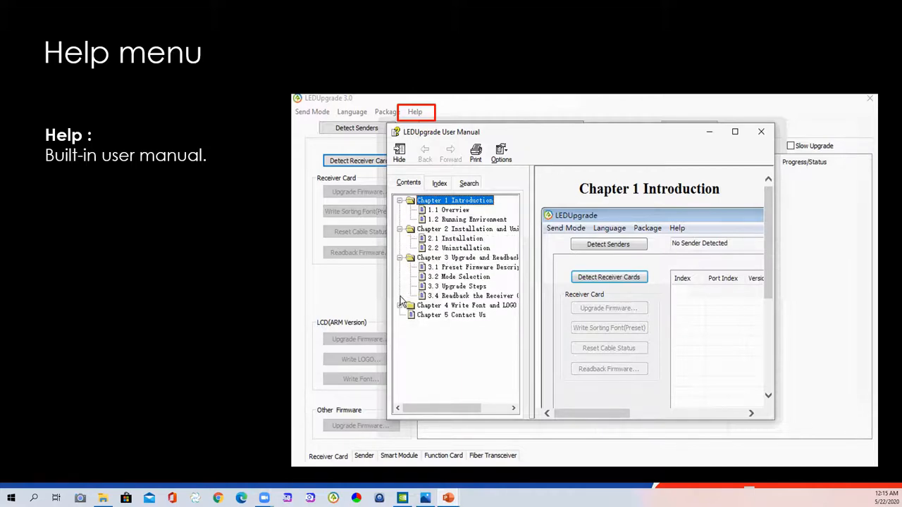
pyautogui.click(410, 305)
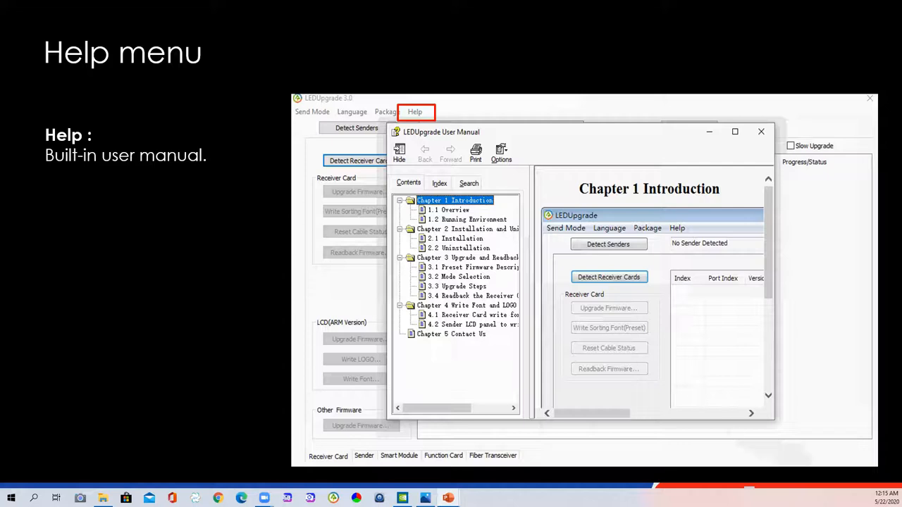
pyautogui.click(414, 111)
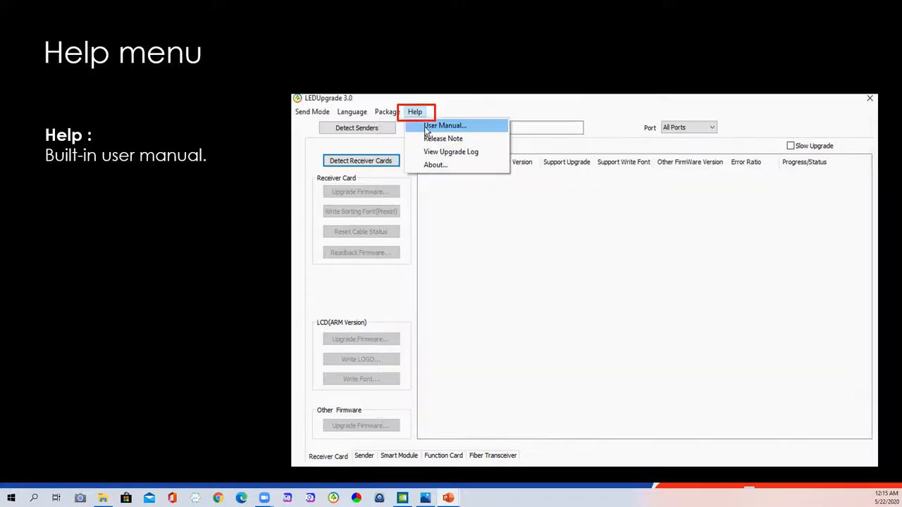
pyautogui.click(445, 125)
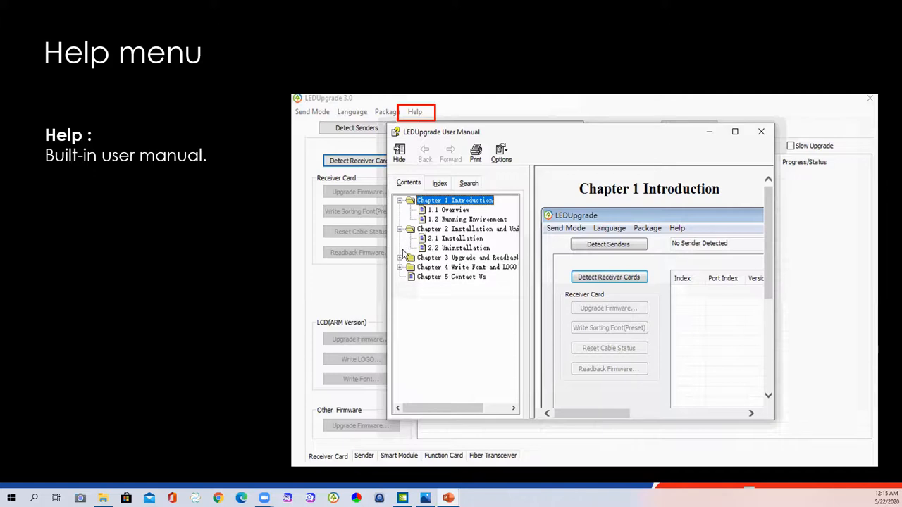
pyautogui.click(399, 258)
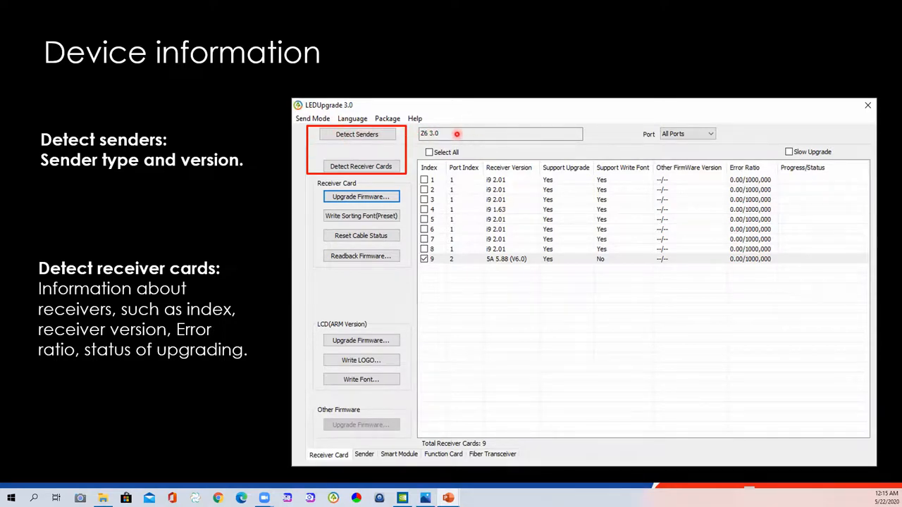
pyautogui.moveTo(503, 125)
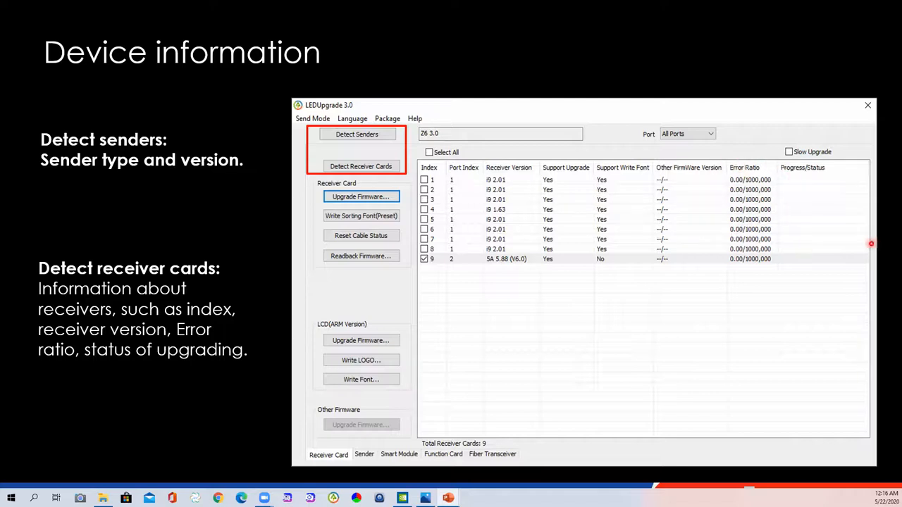
pyautogui.moveTo(780, 246)
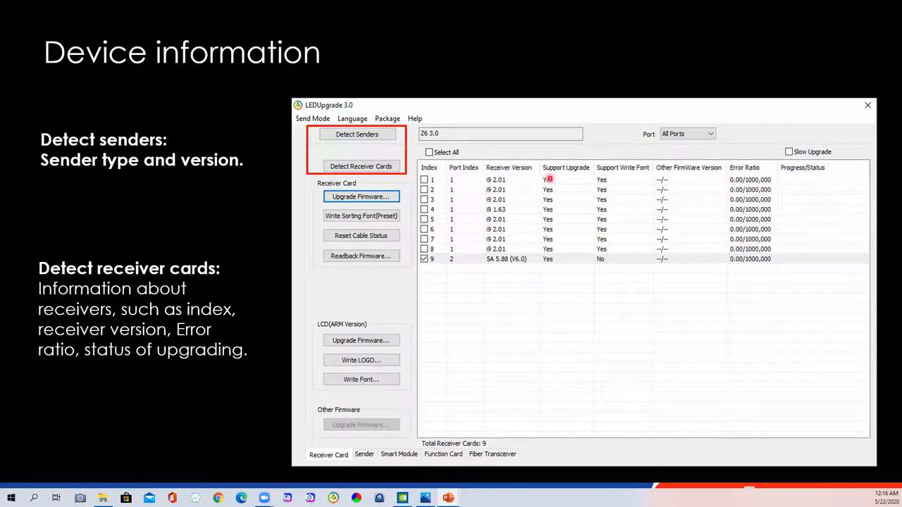
pyautogui.moveTo(464, 191)
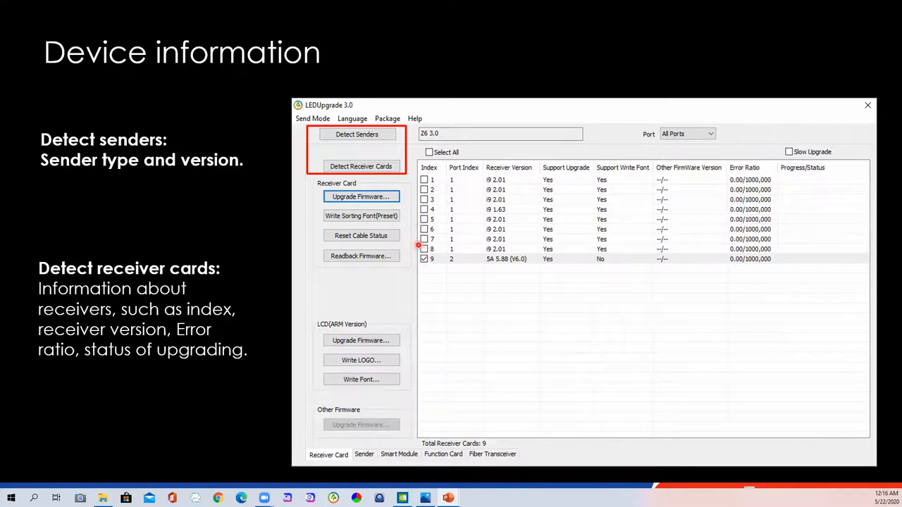
pyautogui.moveTo(540, 266)
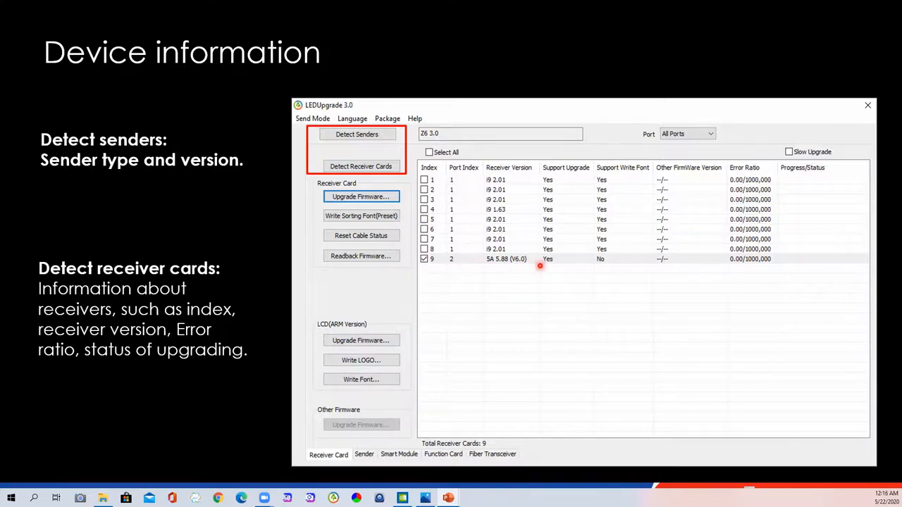
pyautogui.moveTo(516, 268)
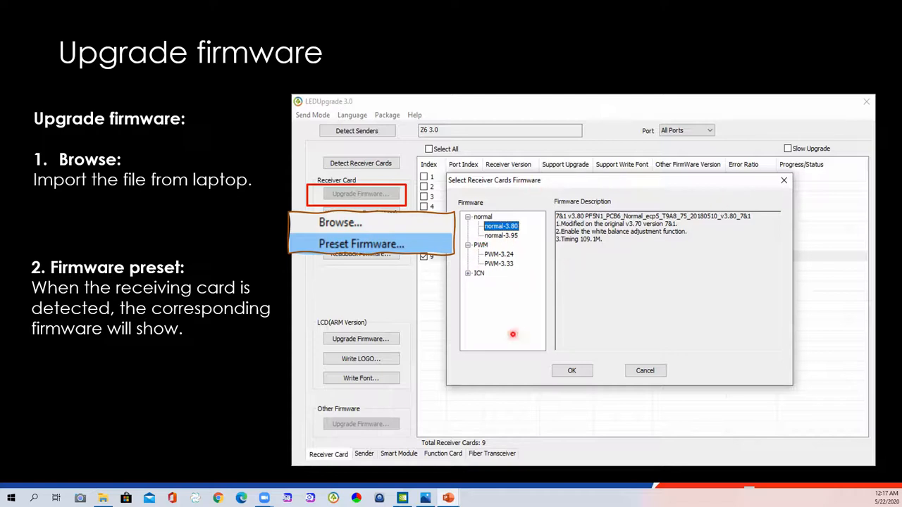
pyautogui.moveTo(828, 464)
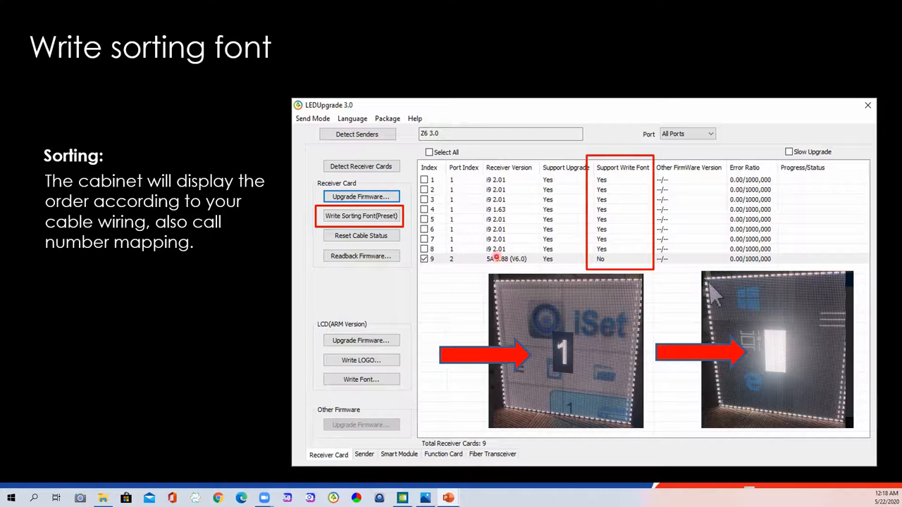
pyautogui.moveTo(688, 268)
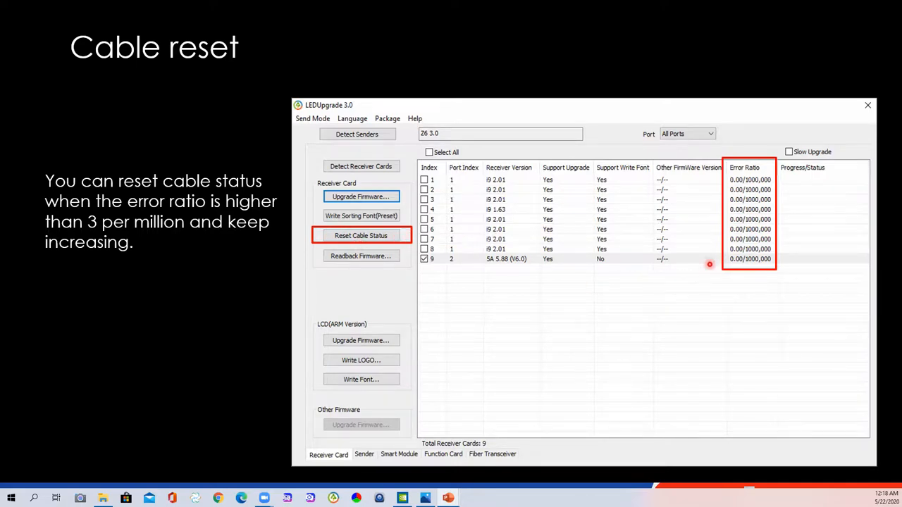
pyautogui.moveTo(796, 173)
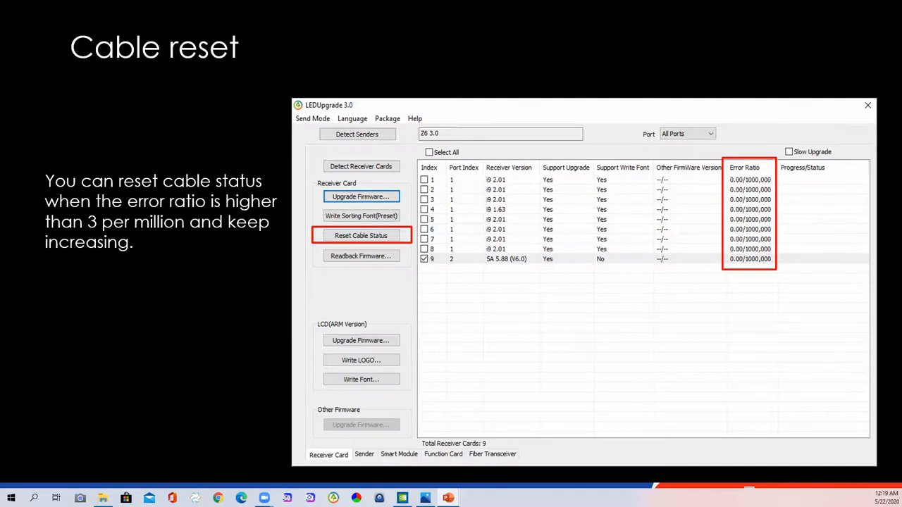
# Advance past the Cable reset slide to the Readback Firmware backup slide
pyautogui.click(360, 255)
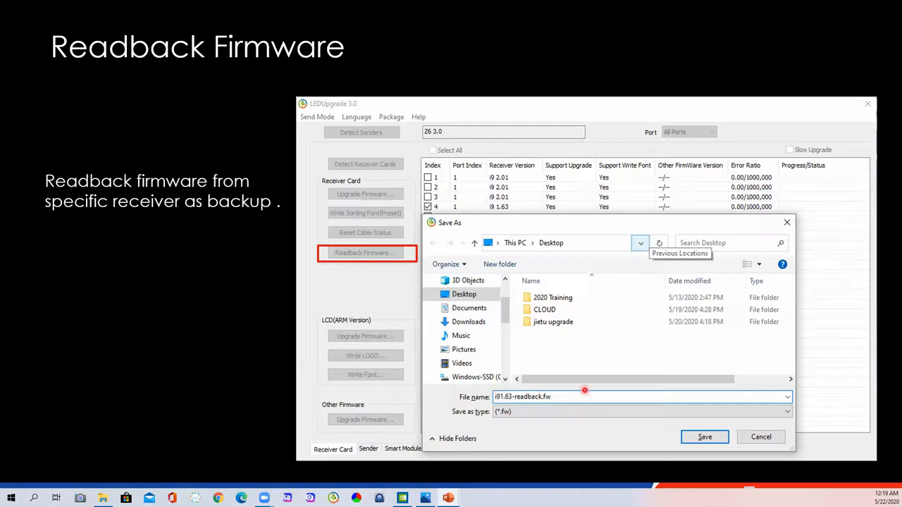
pyautogui.moveTo(569, 396)
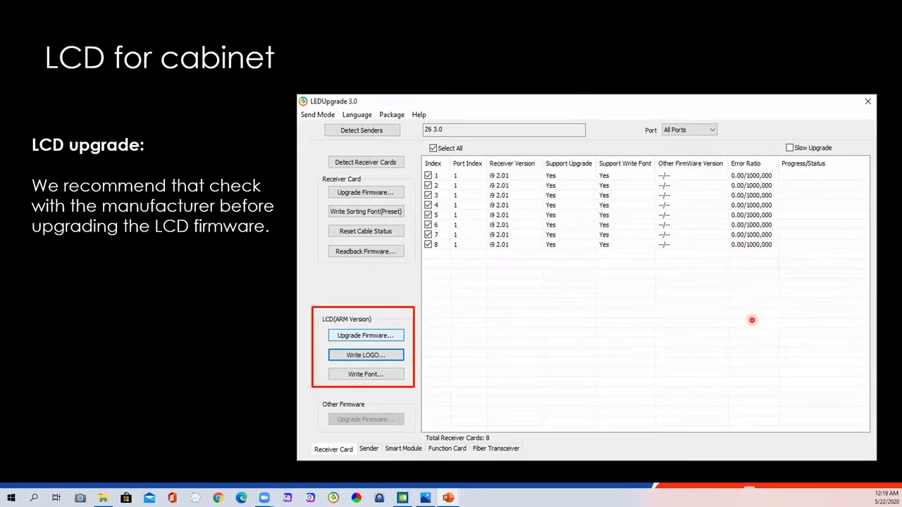
pyautogui.moveTo(720, 244)
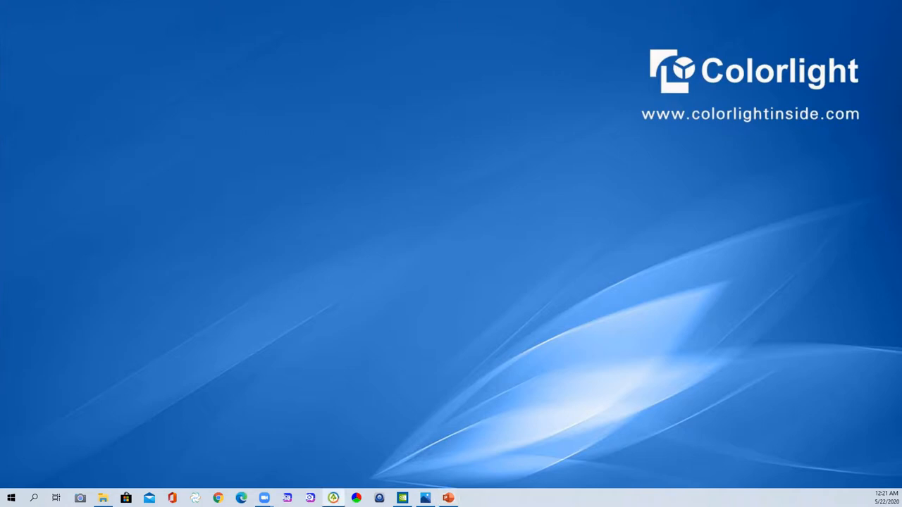
# Launch LEDUpgrade 3.0 from the taskbar beside the 4x2 cabinet wiring diagram
pyautogui.click(332, 498)
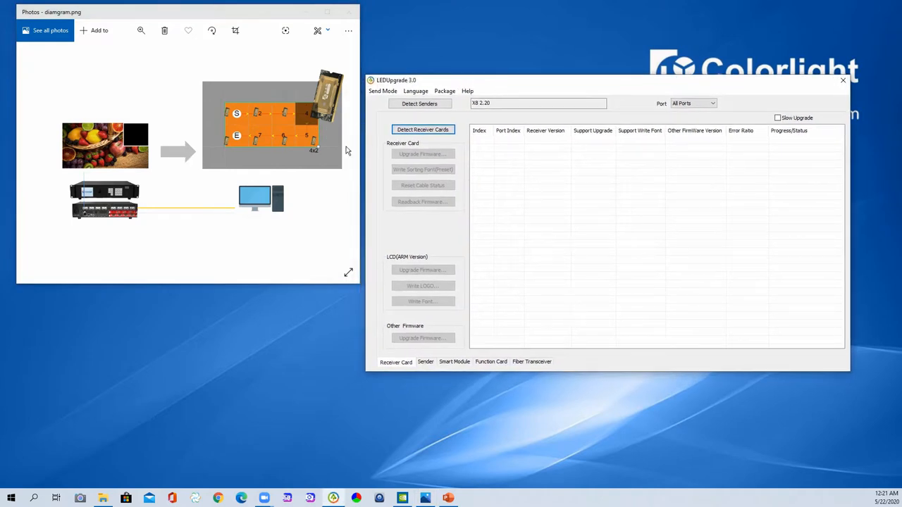
pyautogui.moveTo(378, 118)
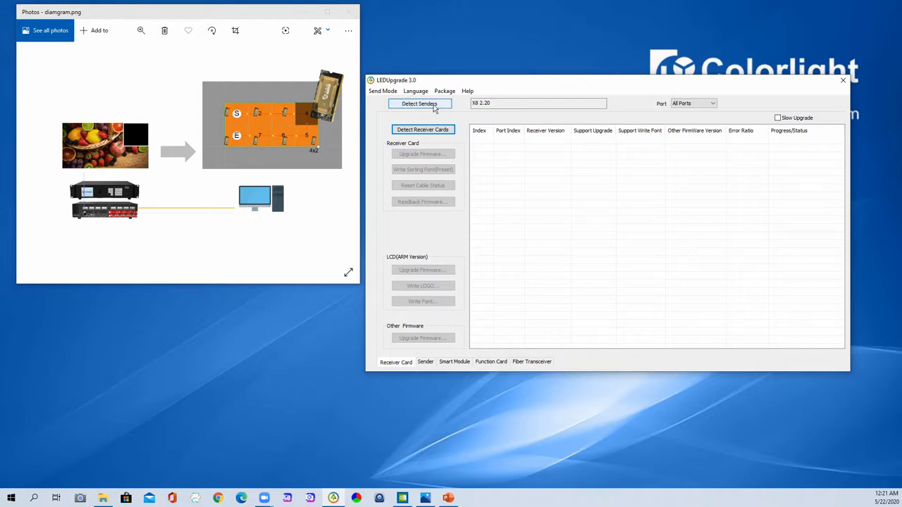
# Detect the X8 sender in Sender mode, list its 10 receiver cards, and tick card 4
pyautogui.click(383, 91)
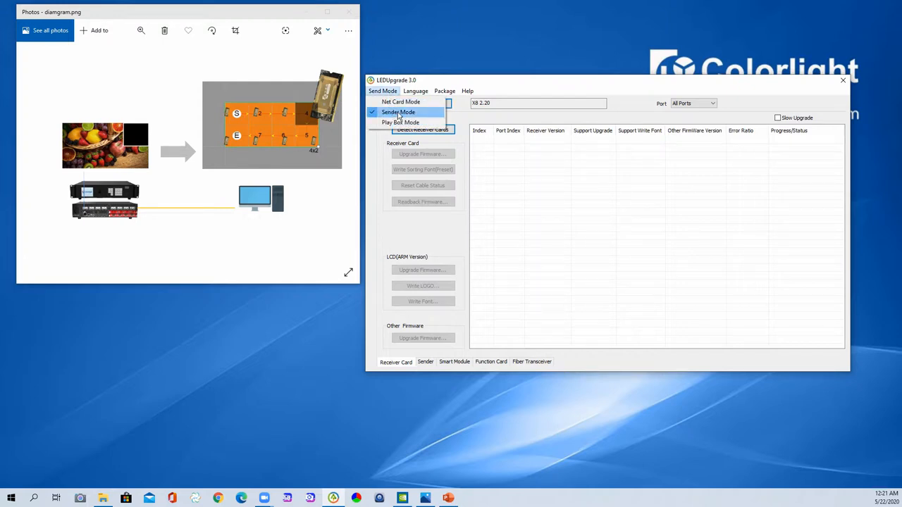
pyautogui.click(399, 112)
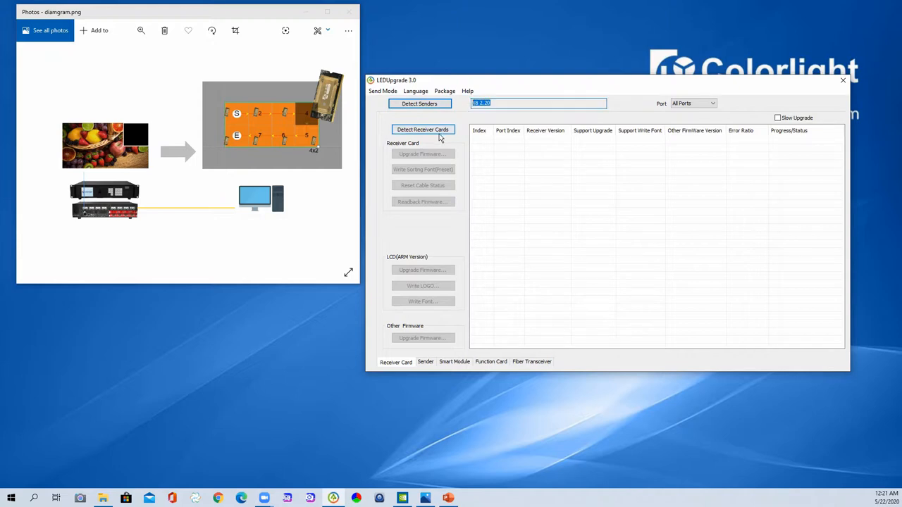
pyautogui.click(422, 129)
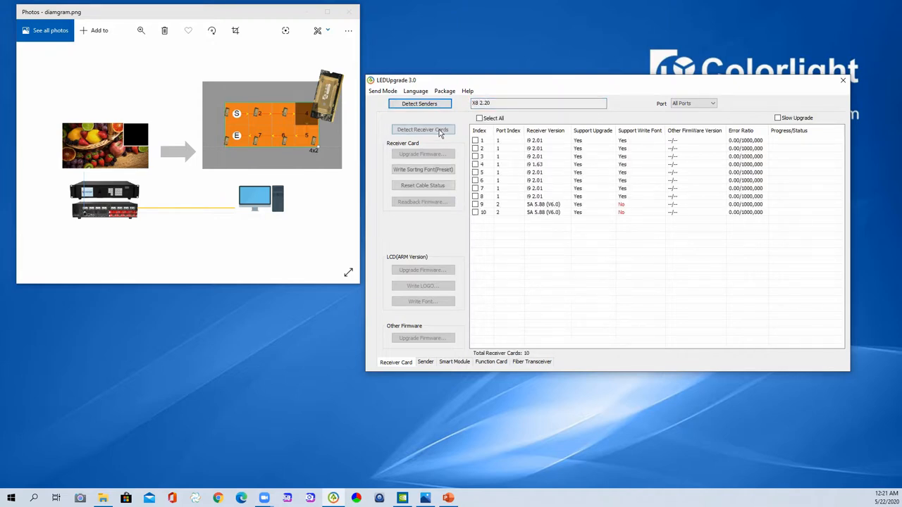
pyautogui.click(423, 128)
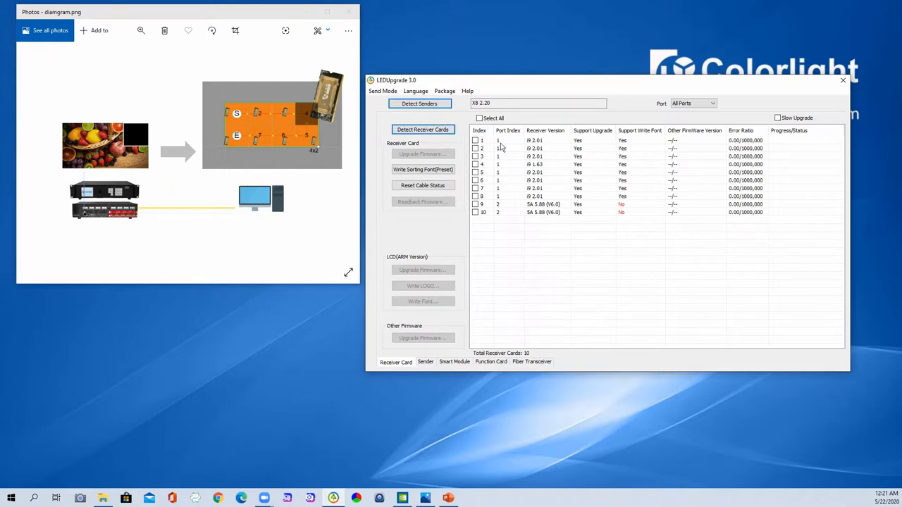
pyautogui.moveTo(553, 165)
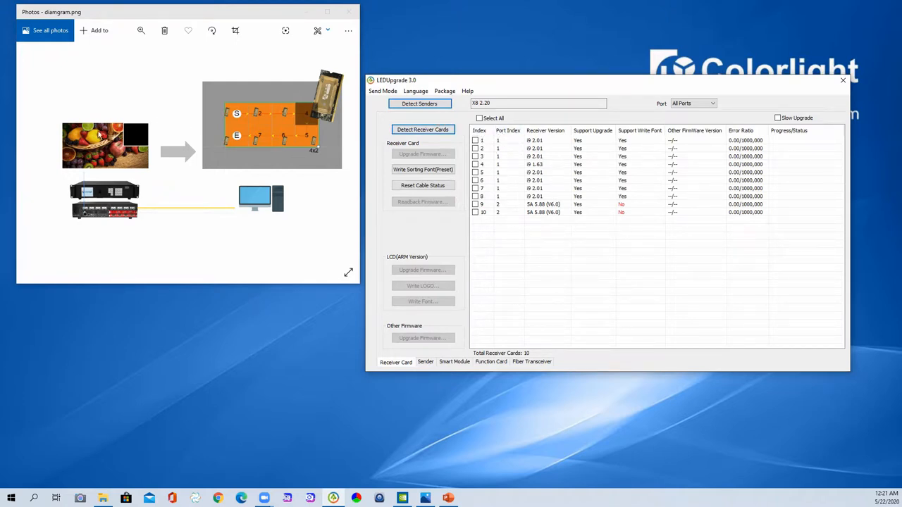
pyautogui.moveTo(148, 152)
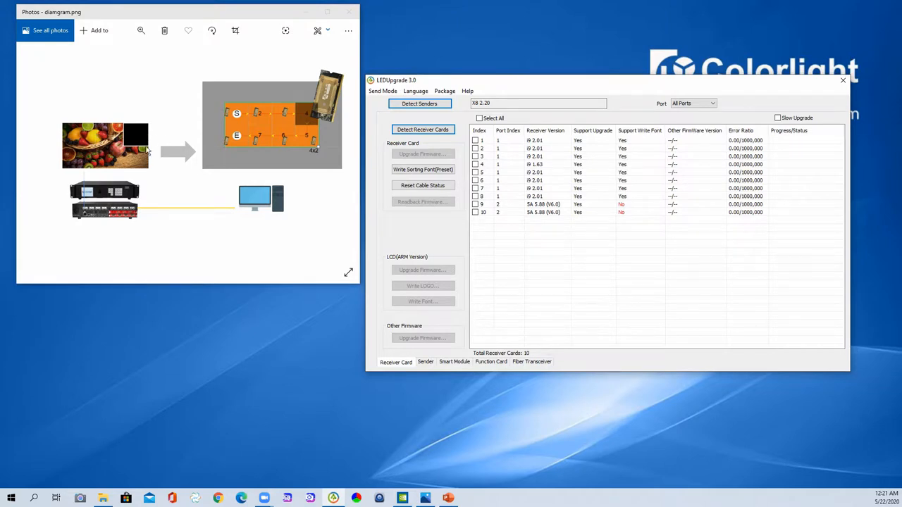
pyautogui.moveTo(424, 159)
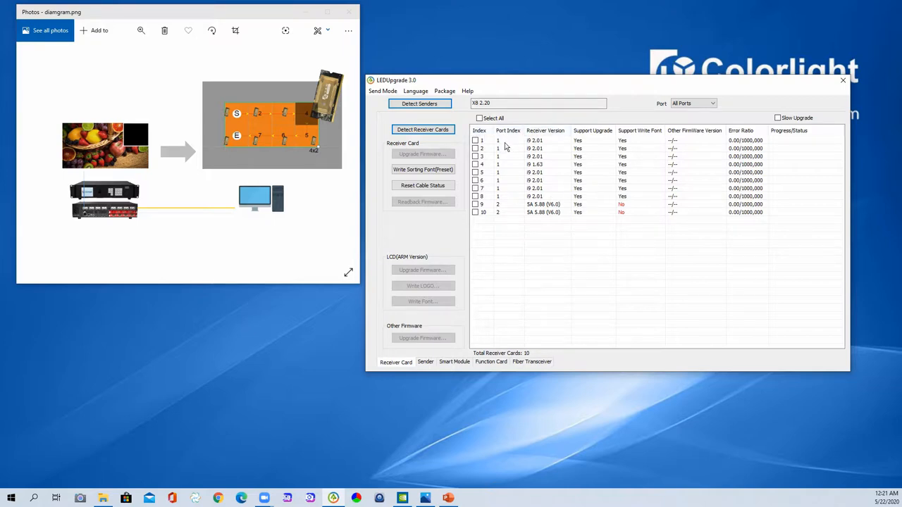
pyautogui.click(476, 164)
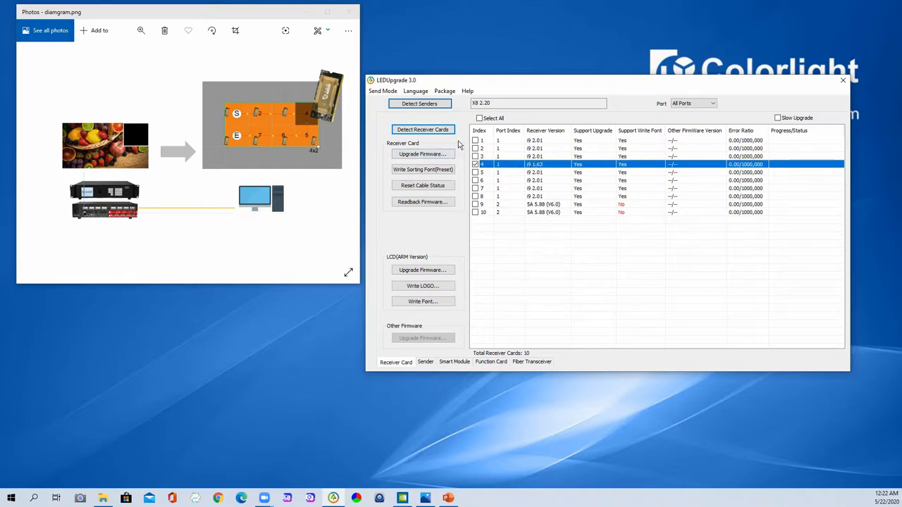
# Upgrade receiver card 4 using i9 2.01-readback.fw from the Desktop
pyautogui.click(475, 118)
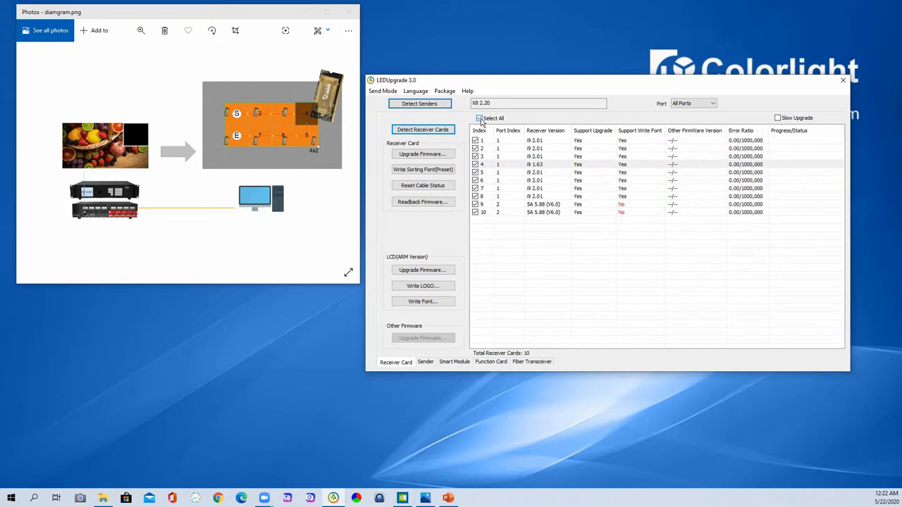
pyautogui.click(479, 118)
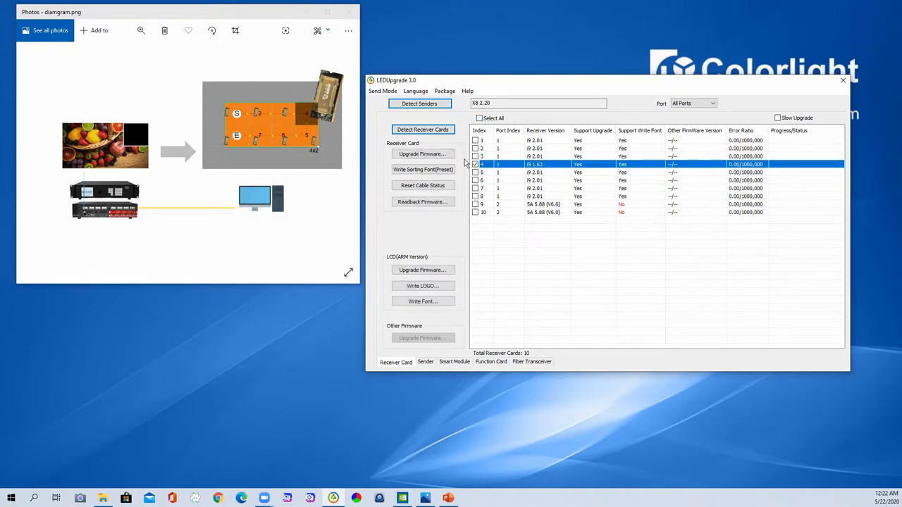
pyautogui.click(422, 154)
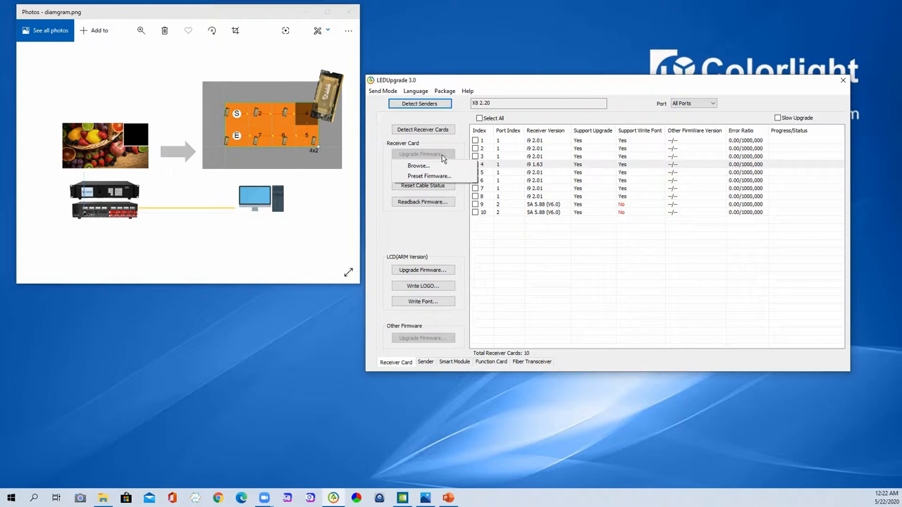
pyautogui.moveTo(440, 162)
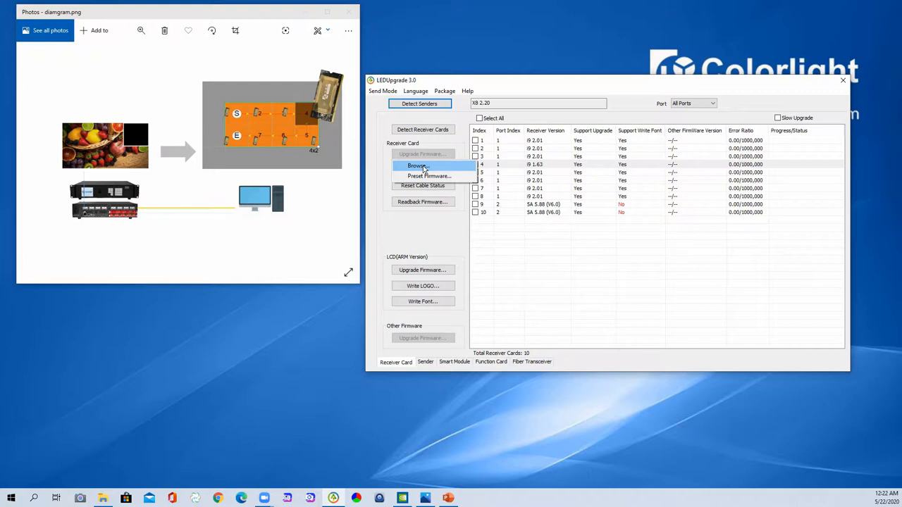
pyautogui.click(417, 165)
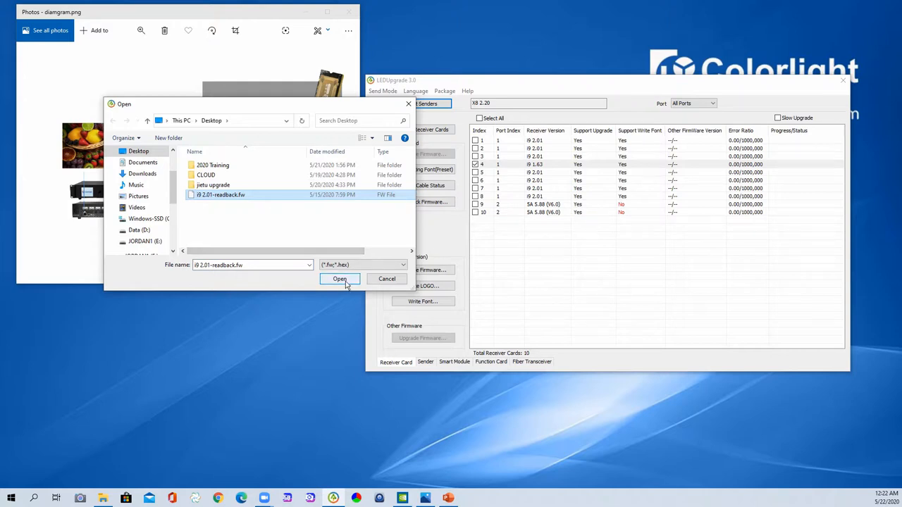
pyautogui.click(339, 278)
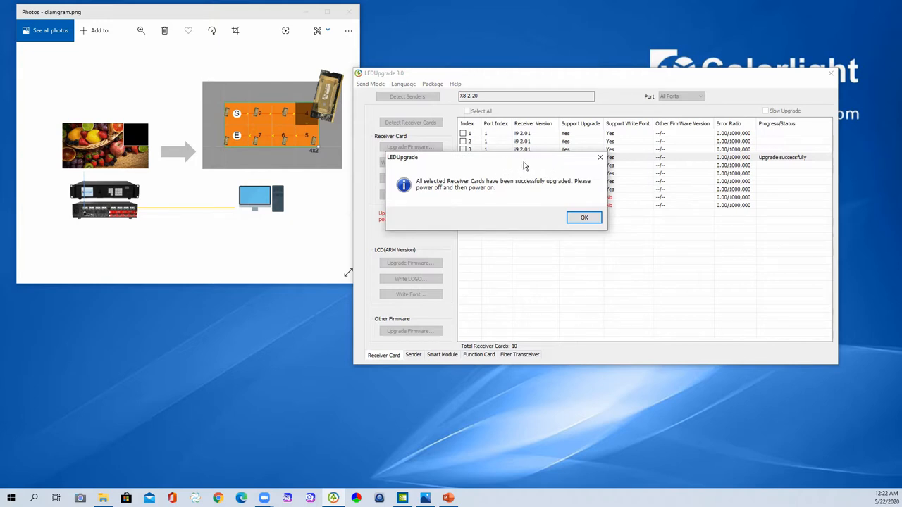
pyautogui.moveTo(536, 188)
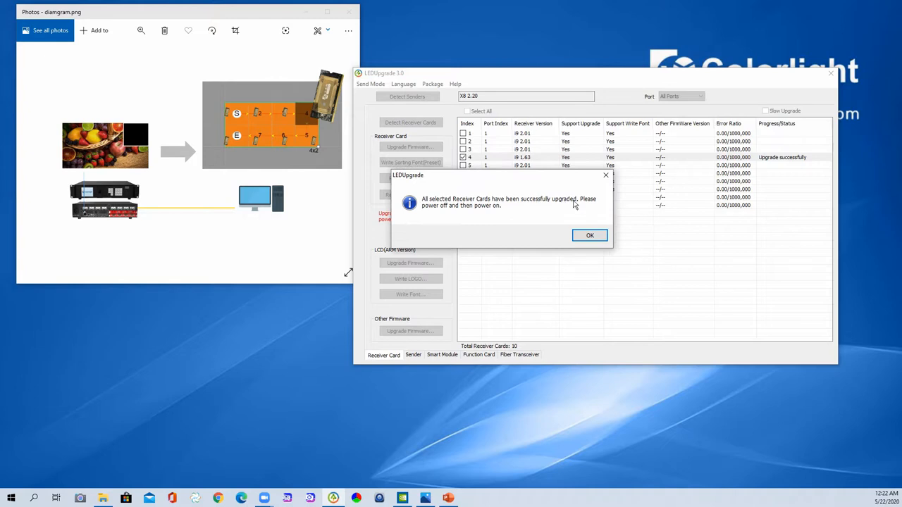
pyautogui.moveTo(498, 217)
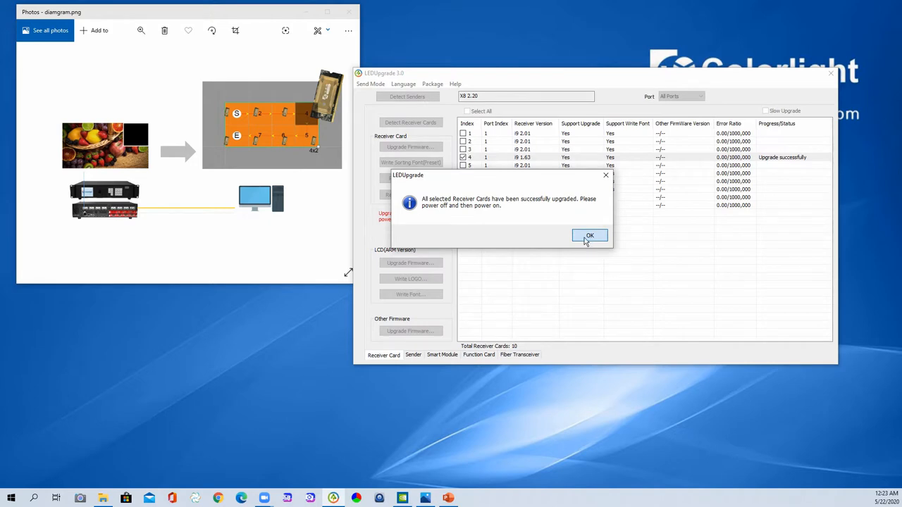
pyautogui.moveTo(586, 239)
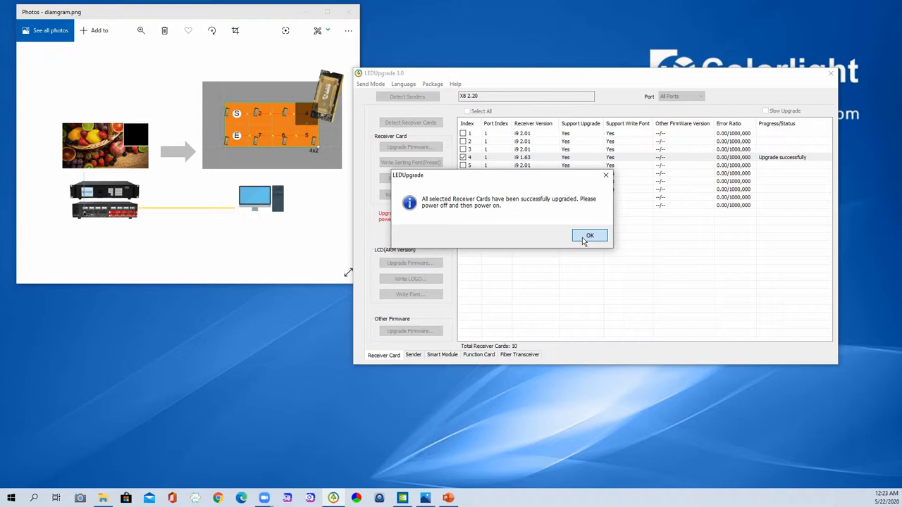
# Acknowledge the receiver cards upgrade success message in LEDUpgrade 3.0
pyautogui.click(589, 236)
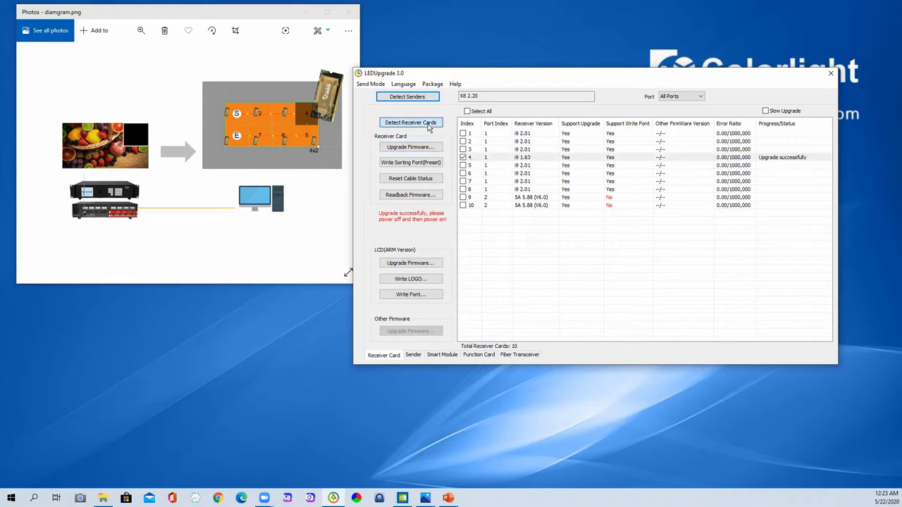
pyautogui.click(410, 122)
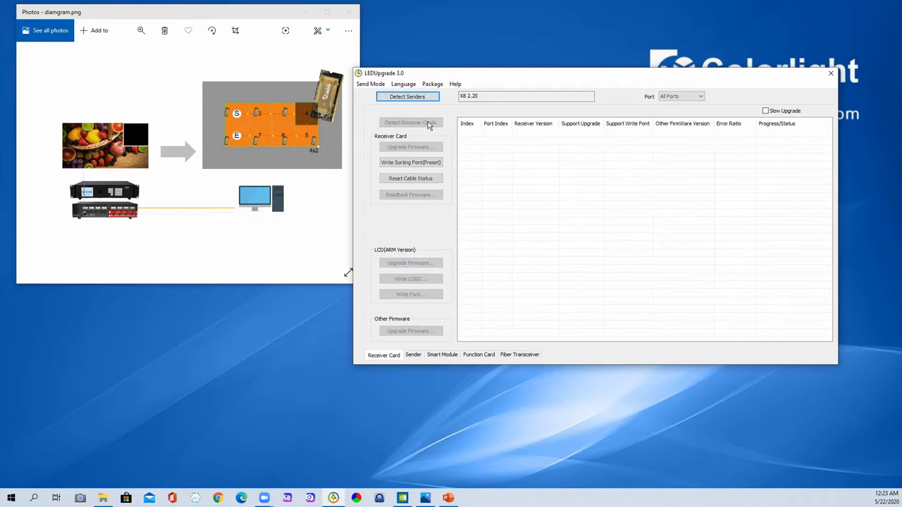
pyautogui.click(410, 123)
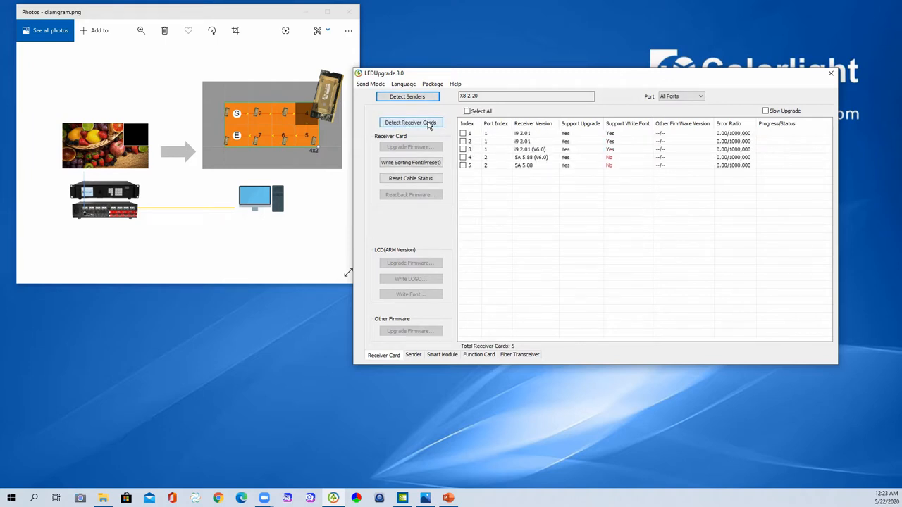
pyautogui.click(410, 122)
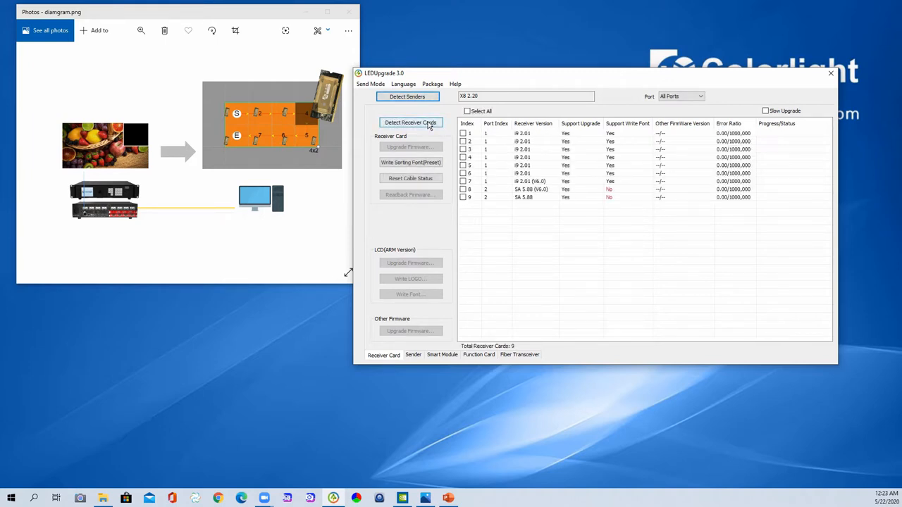
pyautogui.click(410, 121)
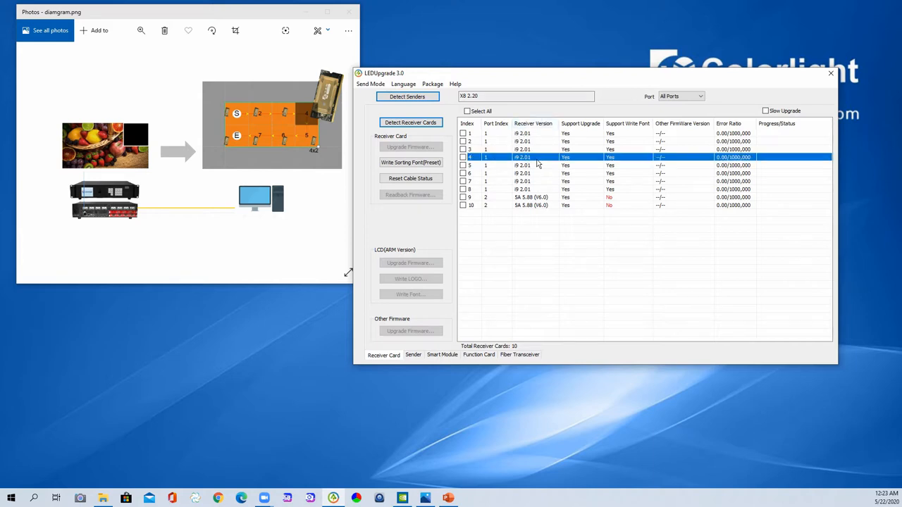
pyautogui.moveTo(537, 164)
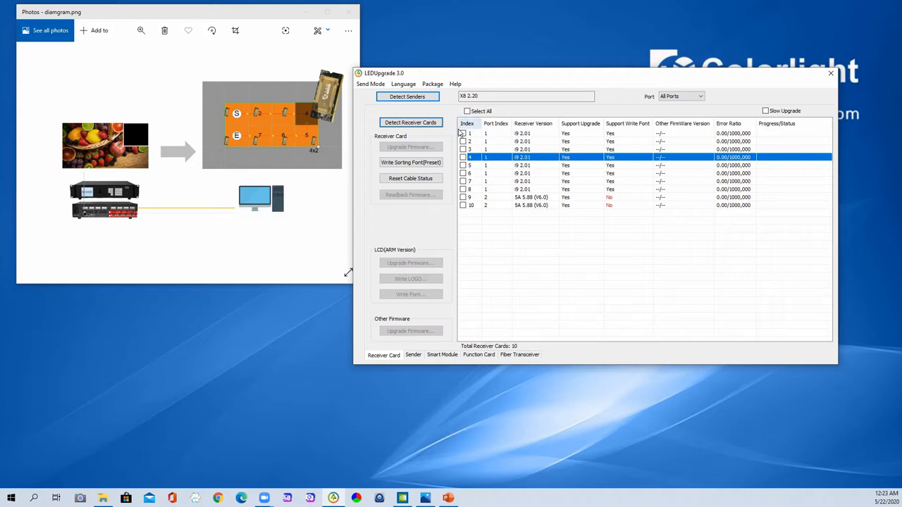
pyautogui.moveTo(423, 341)
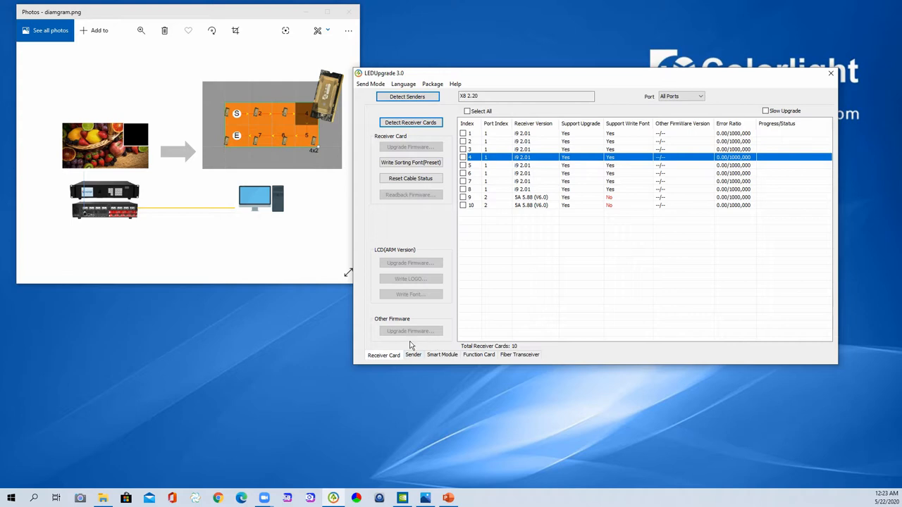
# Show the X8 2.20 sender's FPGA and ARM versions and tick it for upgrade
pyautogui.click(413, 354)
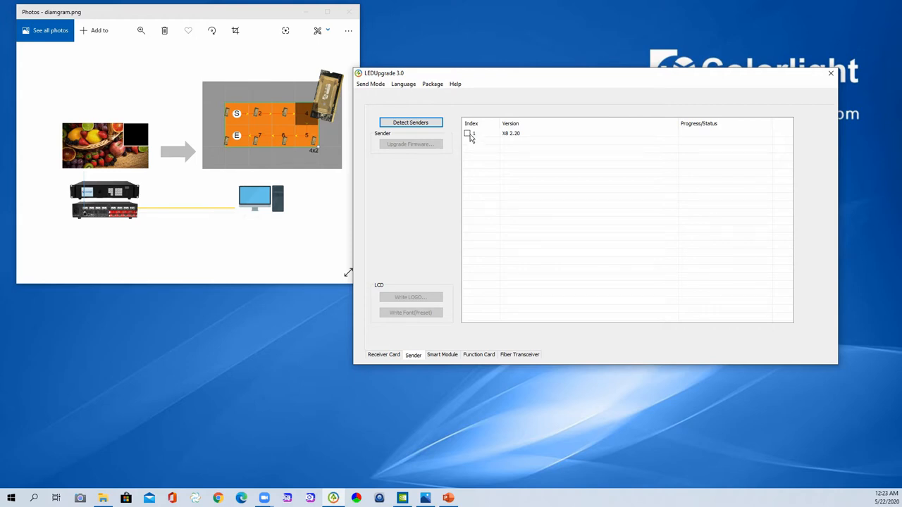
pyautogui.click(510, 133)
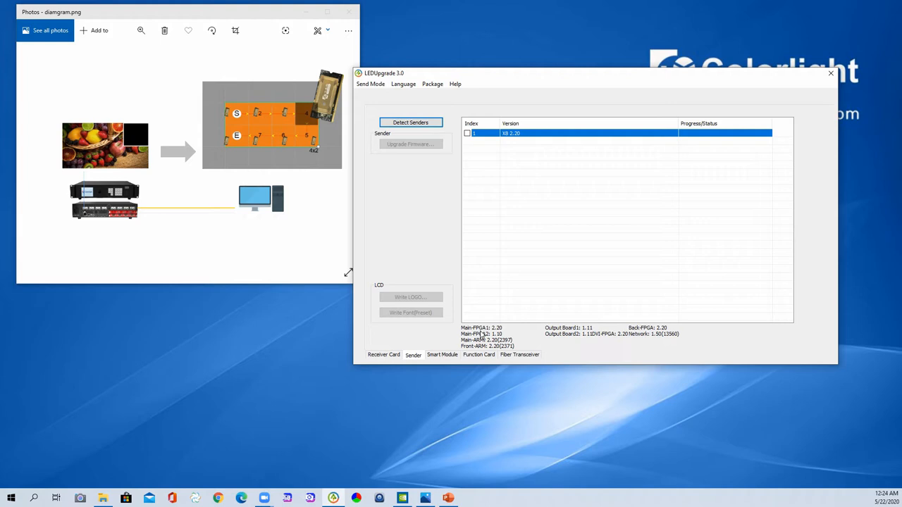
pyautogui.moveTo(669, 327)
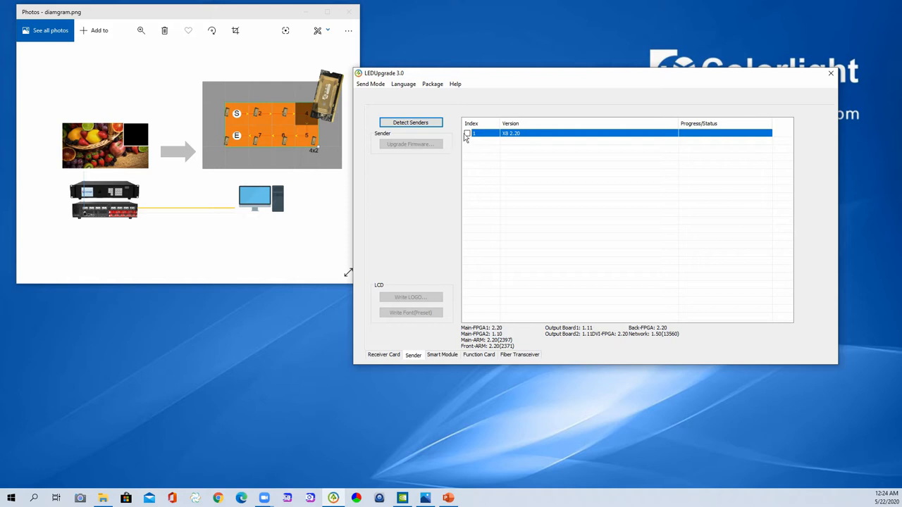
pyautogui.click(467, 133)
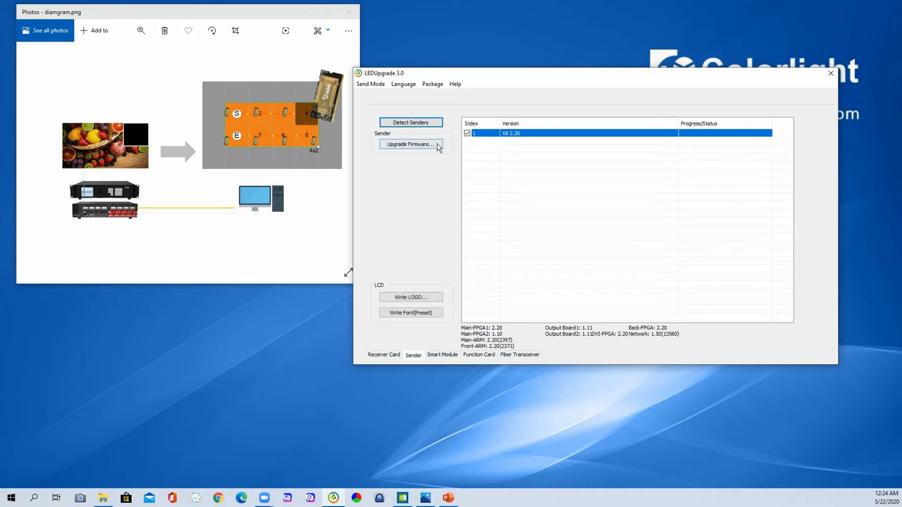
pyautogui.click(410, 144)
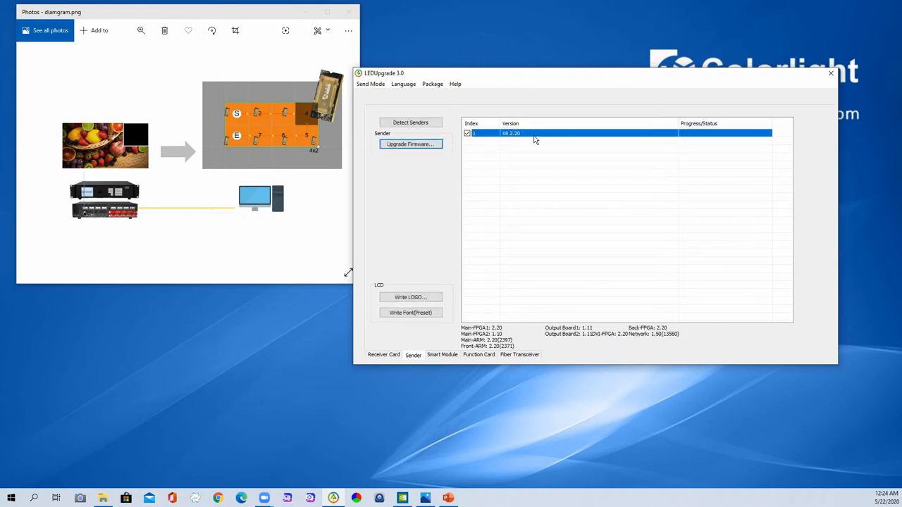
pyautogui.moveTo(535, 142)
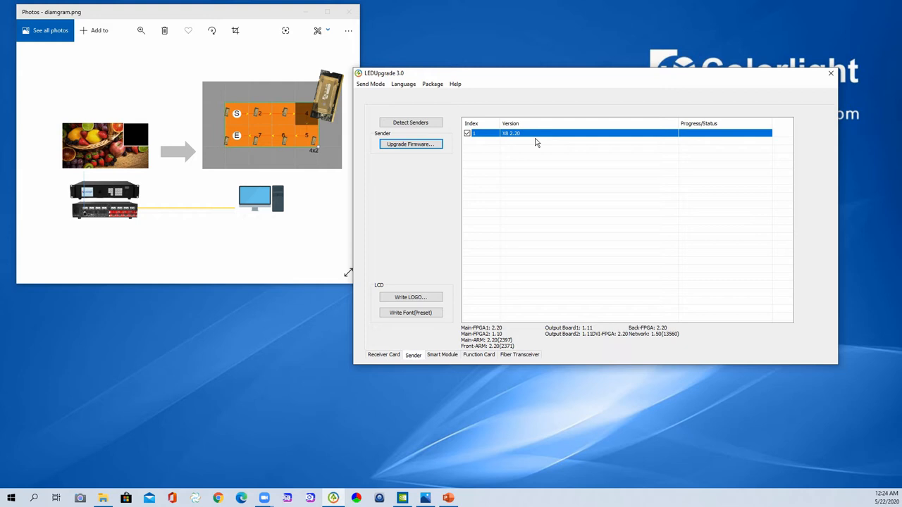
pyautogui.moveTo(555, 79)
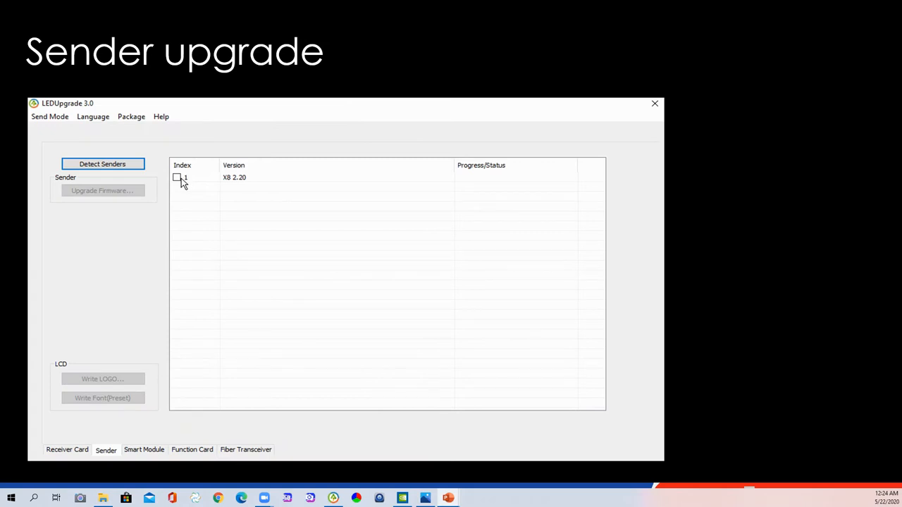
# Advance through the sender ticked, firmware choice and success steps to the Firmware backup slide
pyautogui.click(176, 177)
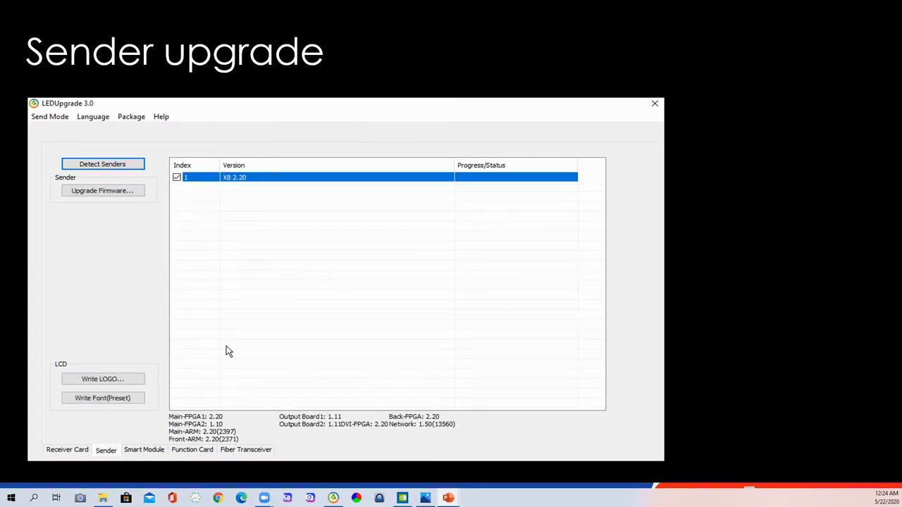
pyautogui.moveTo(278, 435)
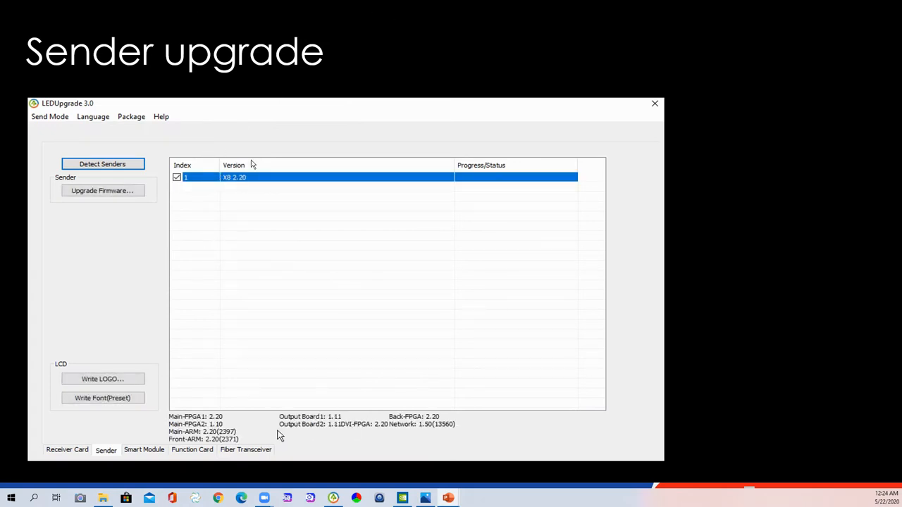
pyautogui.click(102, 190)
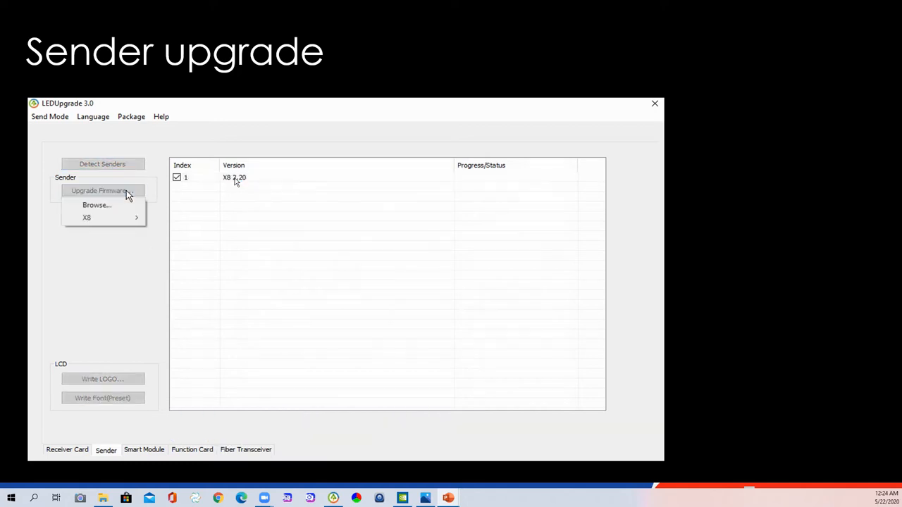
pyautogui.moveTo(86, 217)
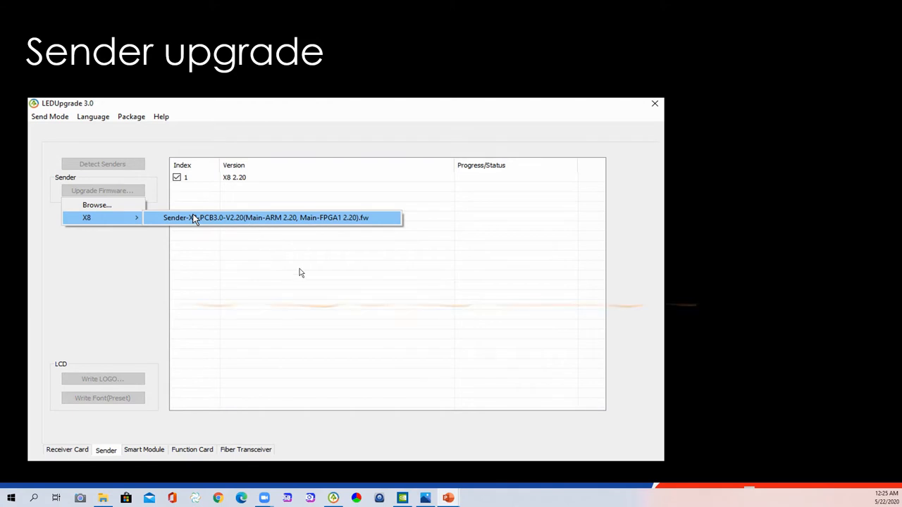
pyautogui.click(266, 217)
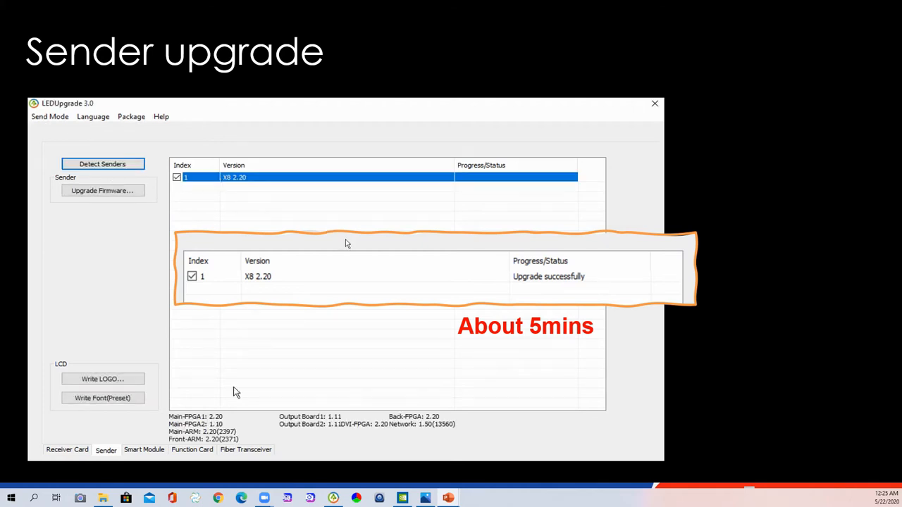
pyautogui.moveTo(279, 435)
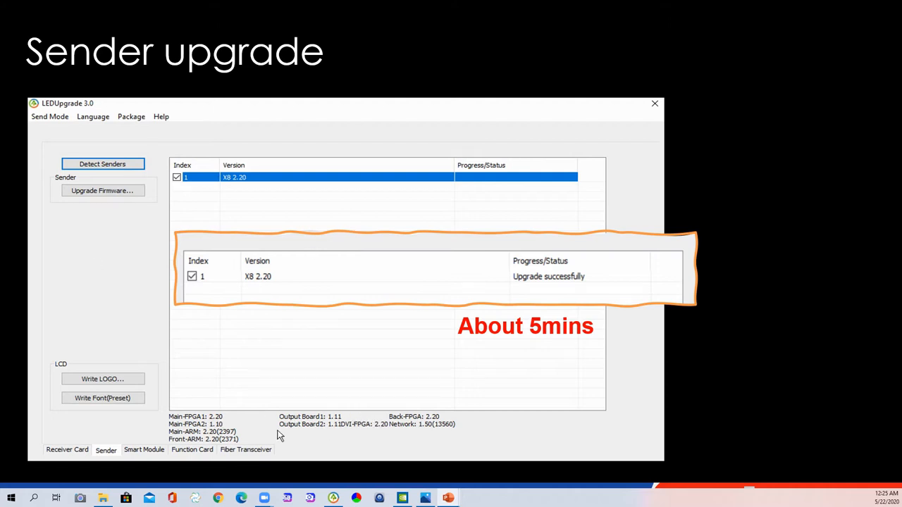
pyautogui.click(103, 191)
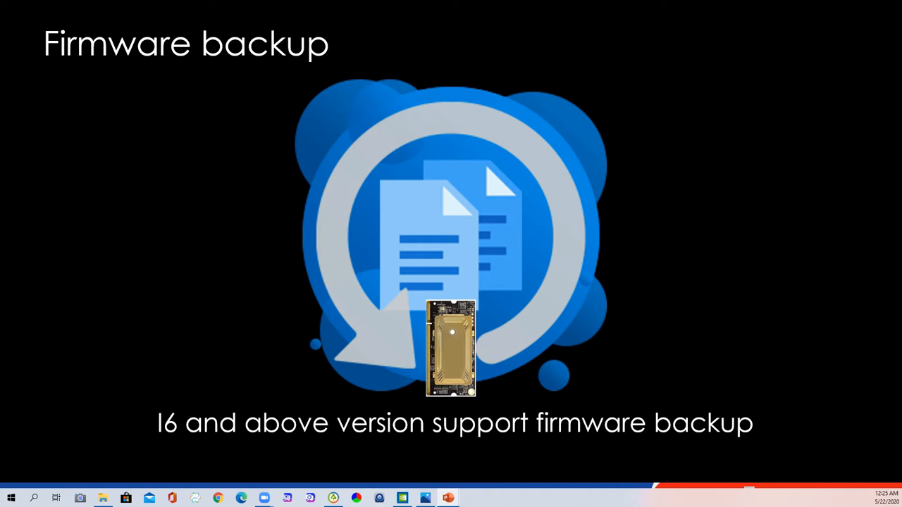
pyautogui.moveTo(205, 448)
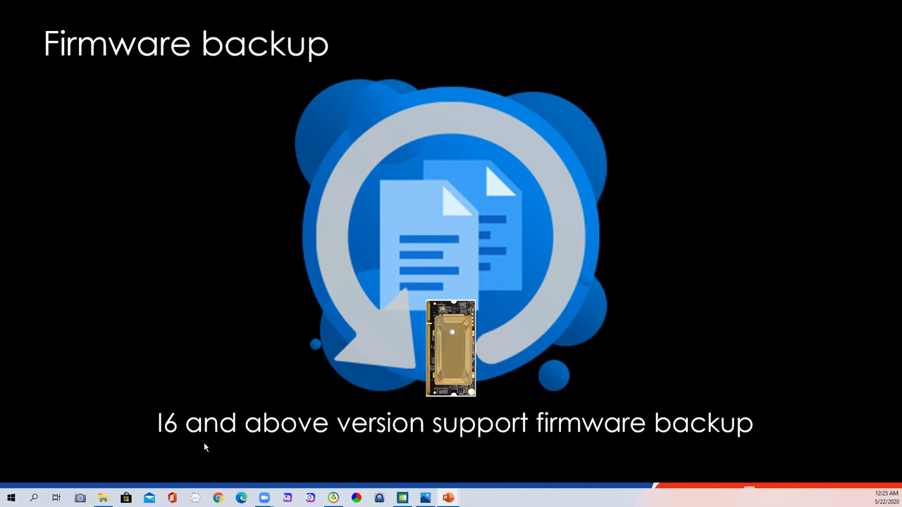
pyautogui.moveTo(430, 441)
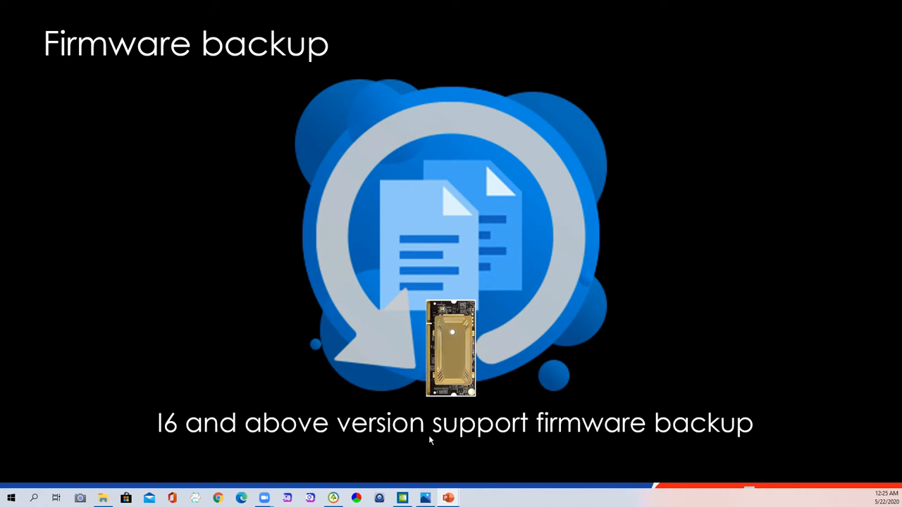
pyautogui.moveTo(447, 355)
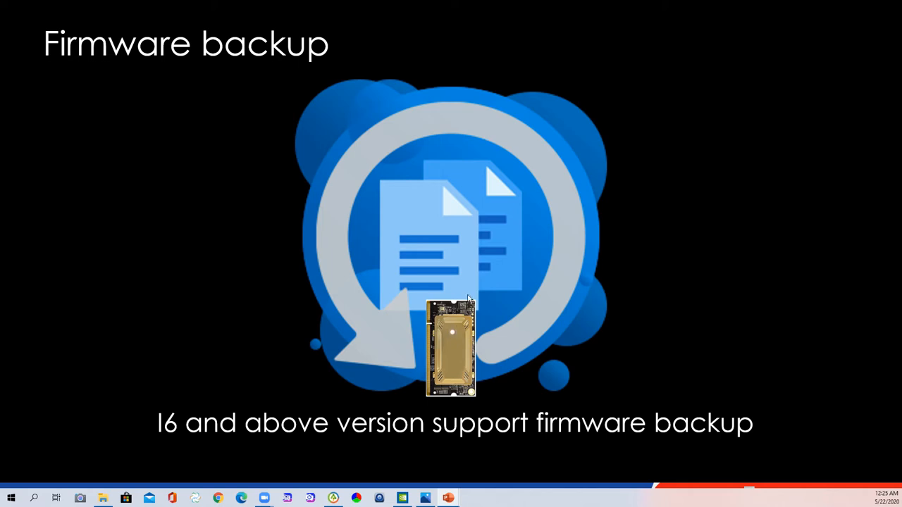
pyautogui.moveTo(472, 374)
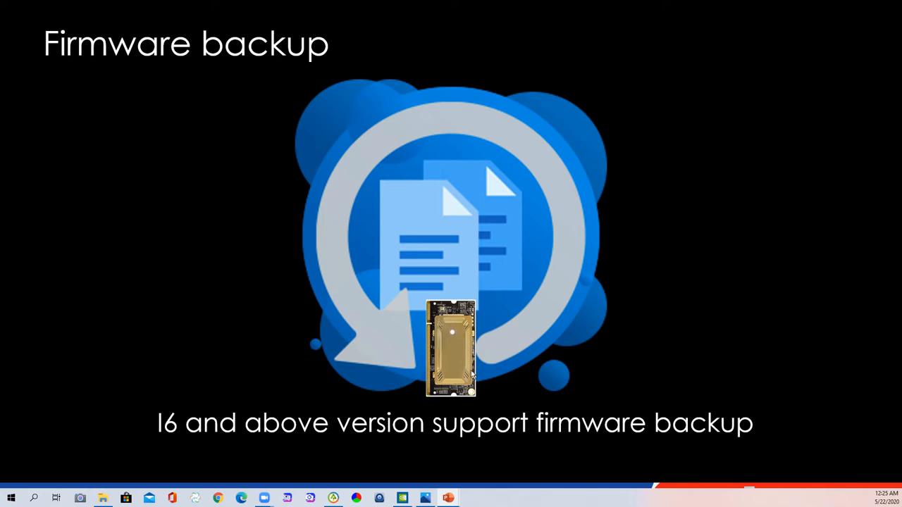
pyautogui.moveTo(470, 377)
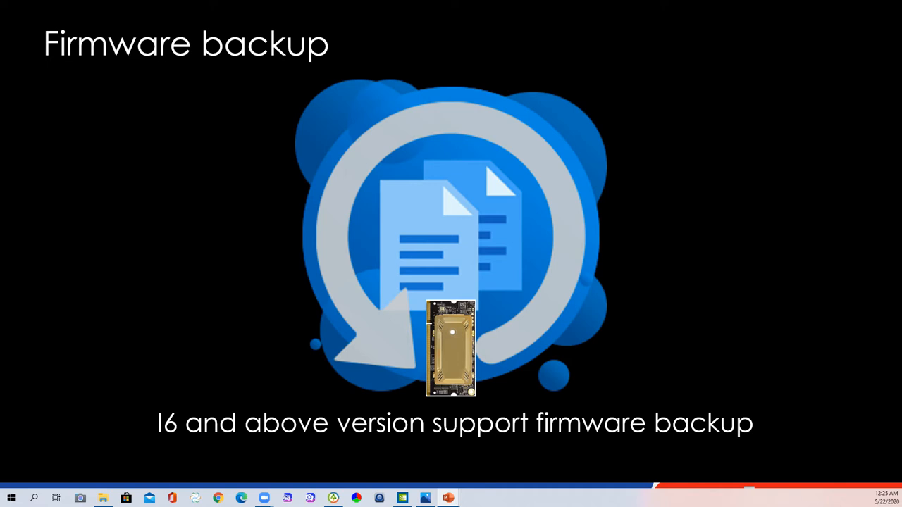
pyautogui.moveTo(477, 335)
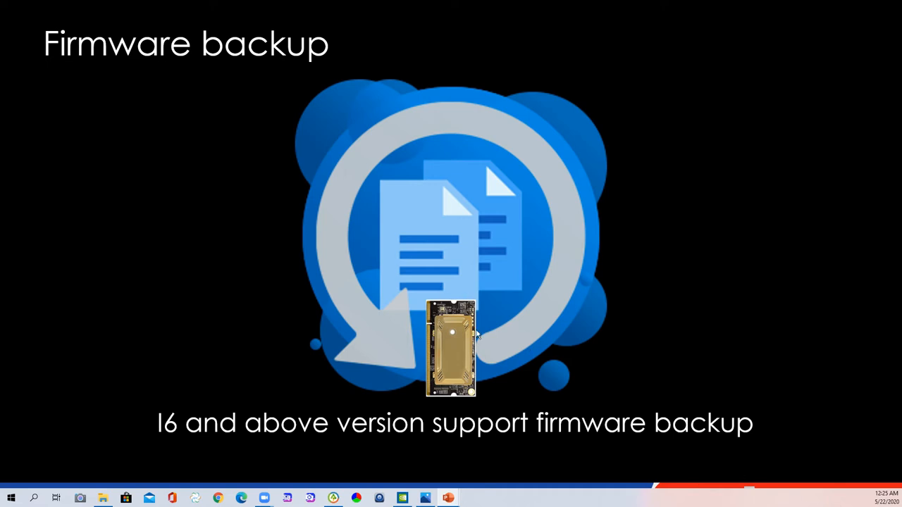
pyautogui.moveTo(512, 313)
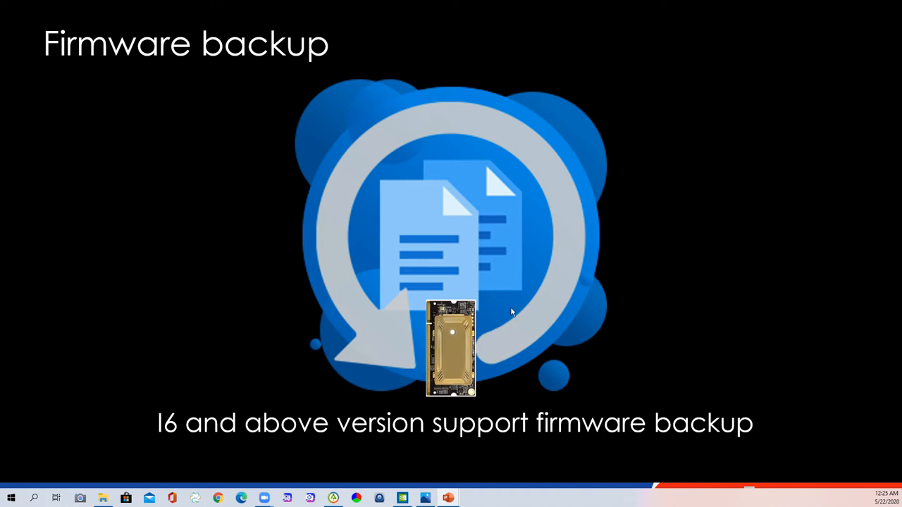
pyautogui.moveTo(523, 344)
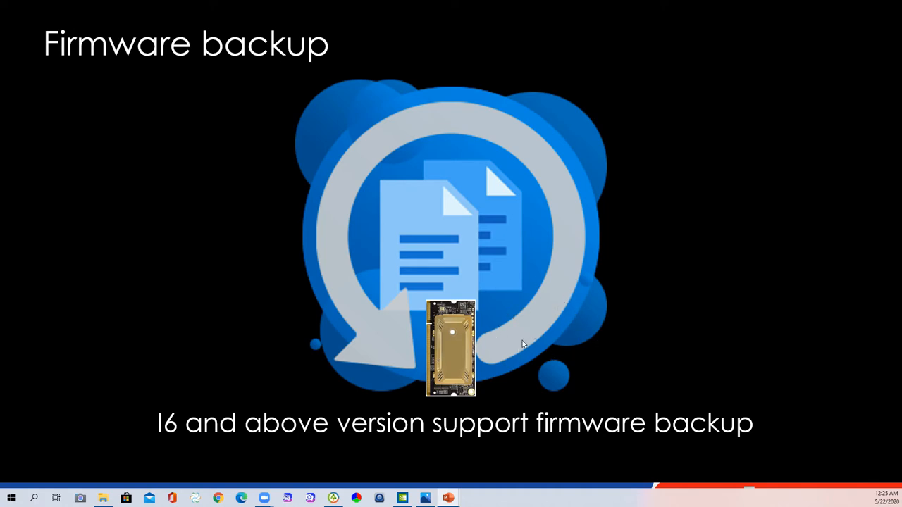
pyautogui.moveTo(462, 302)
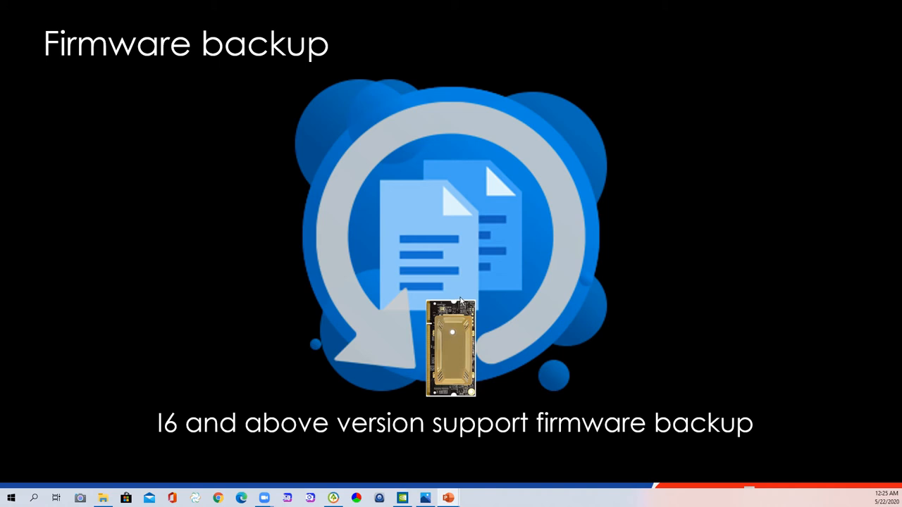